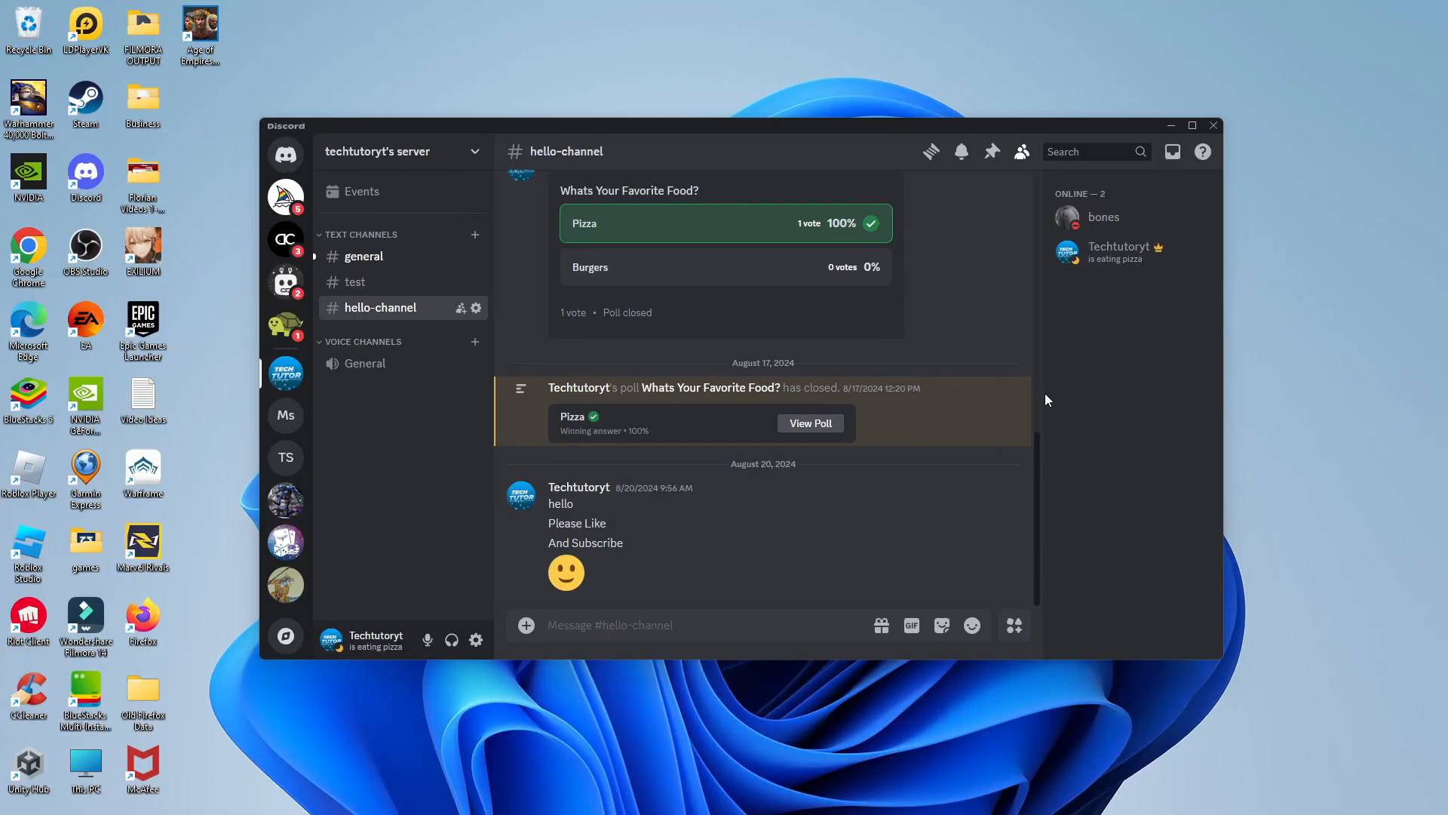
mouse_move(1122, 350)
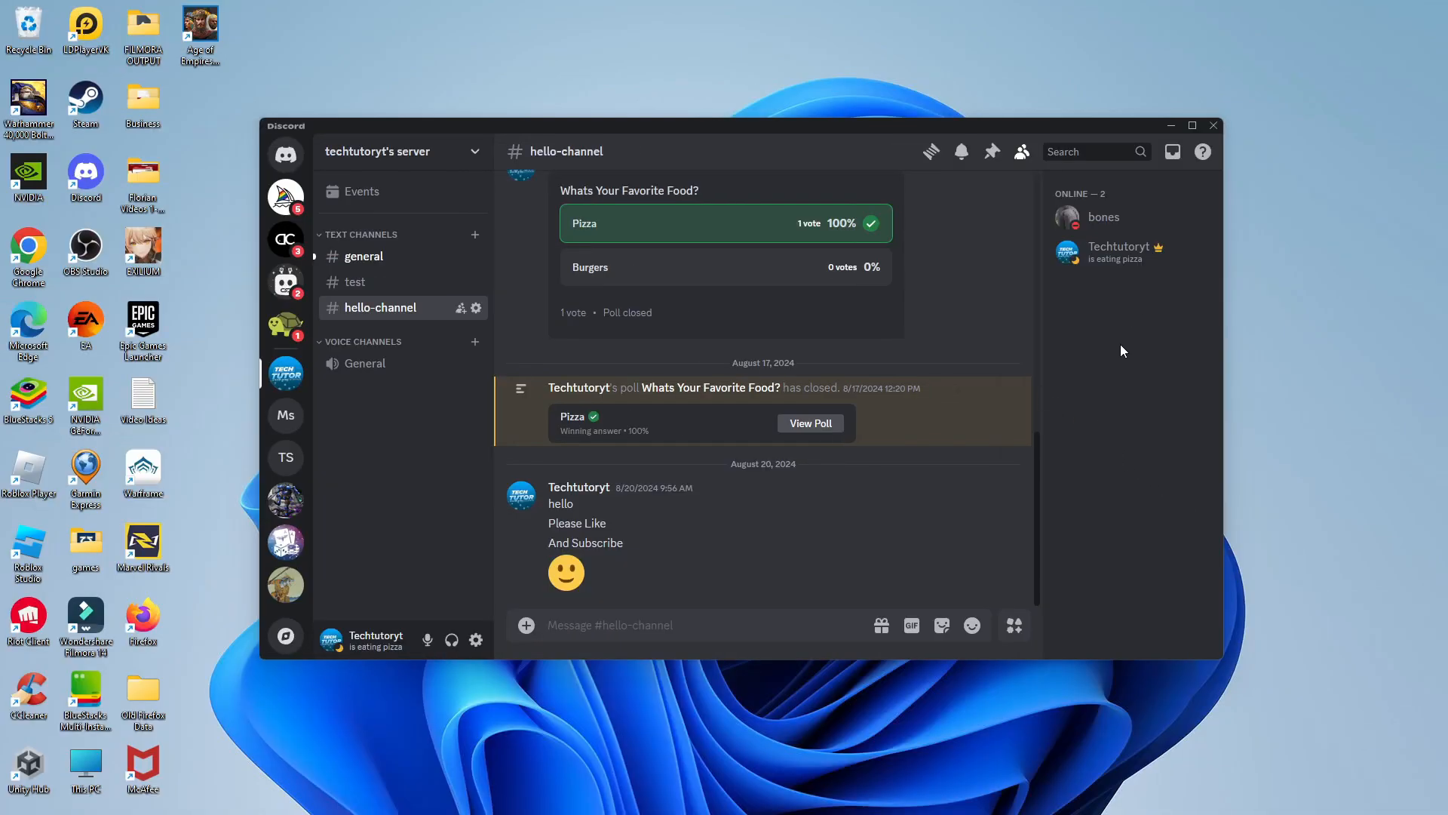
mouse_move(1153, 368)
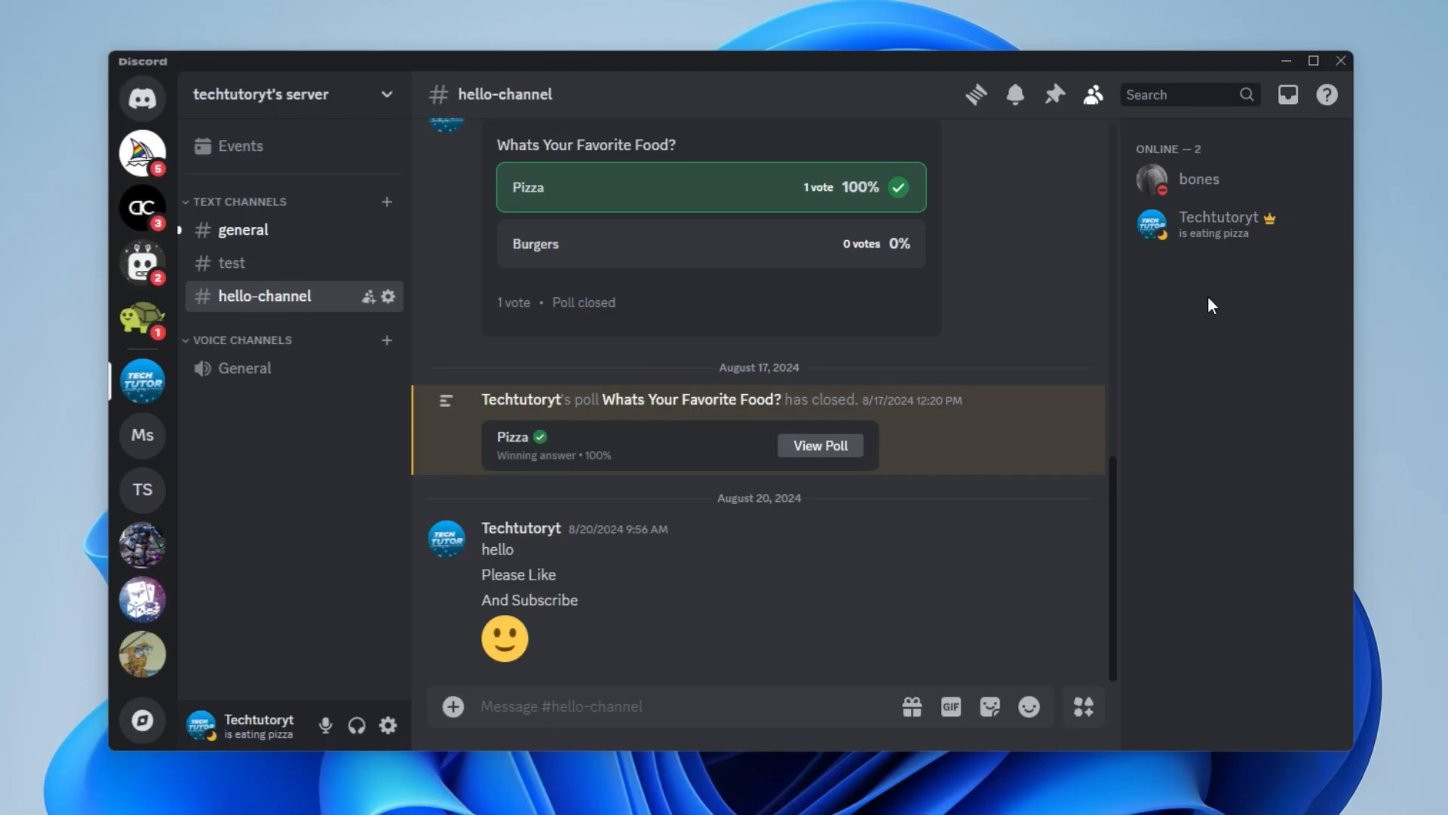
mouse_move(1171, 279)
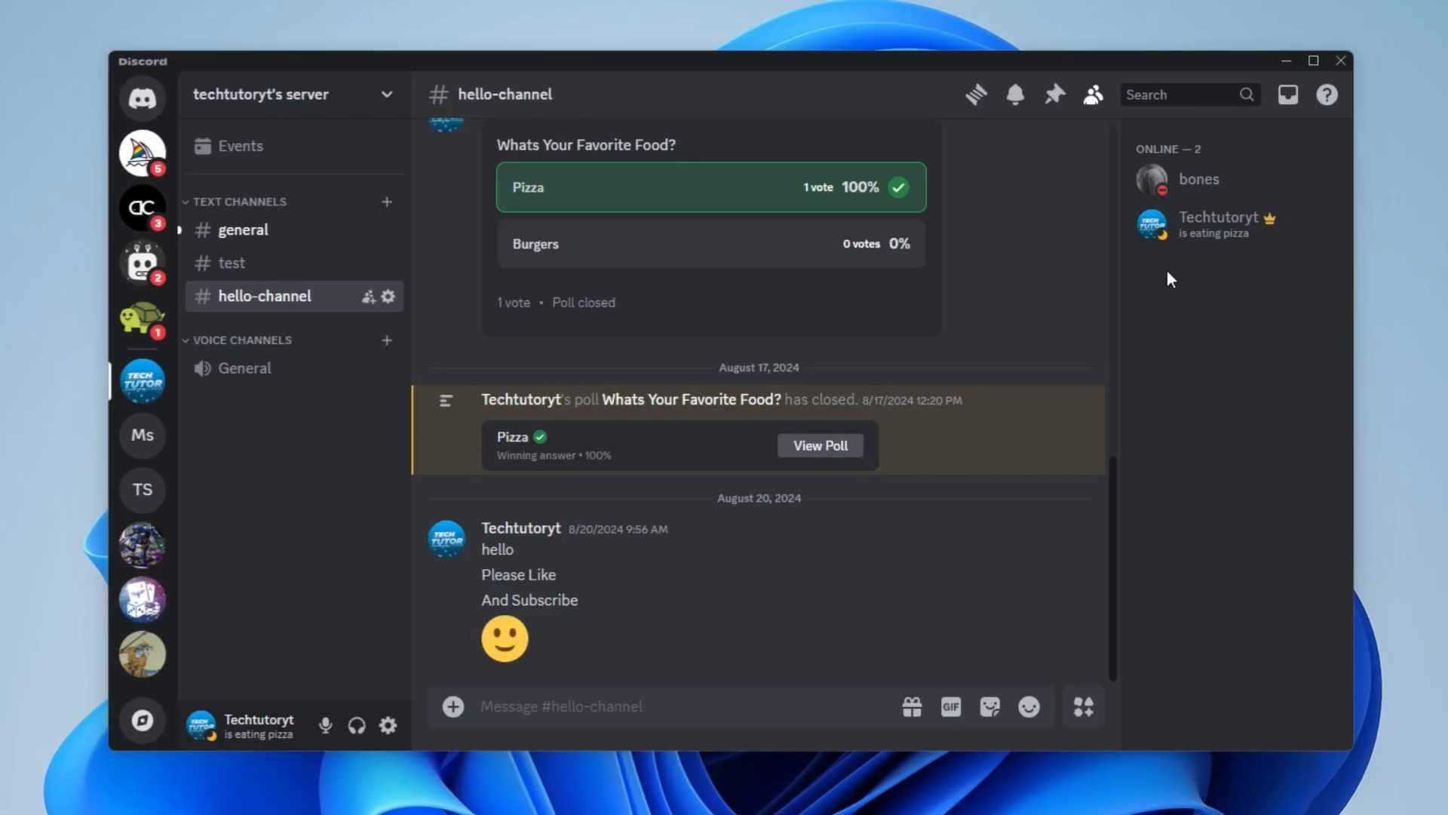
mouse_move(997, 322)
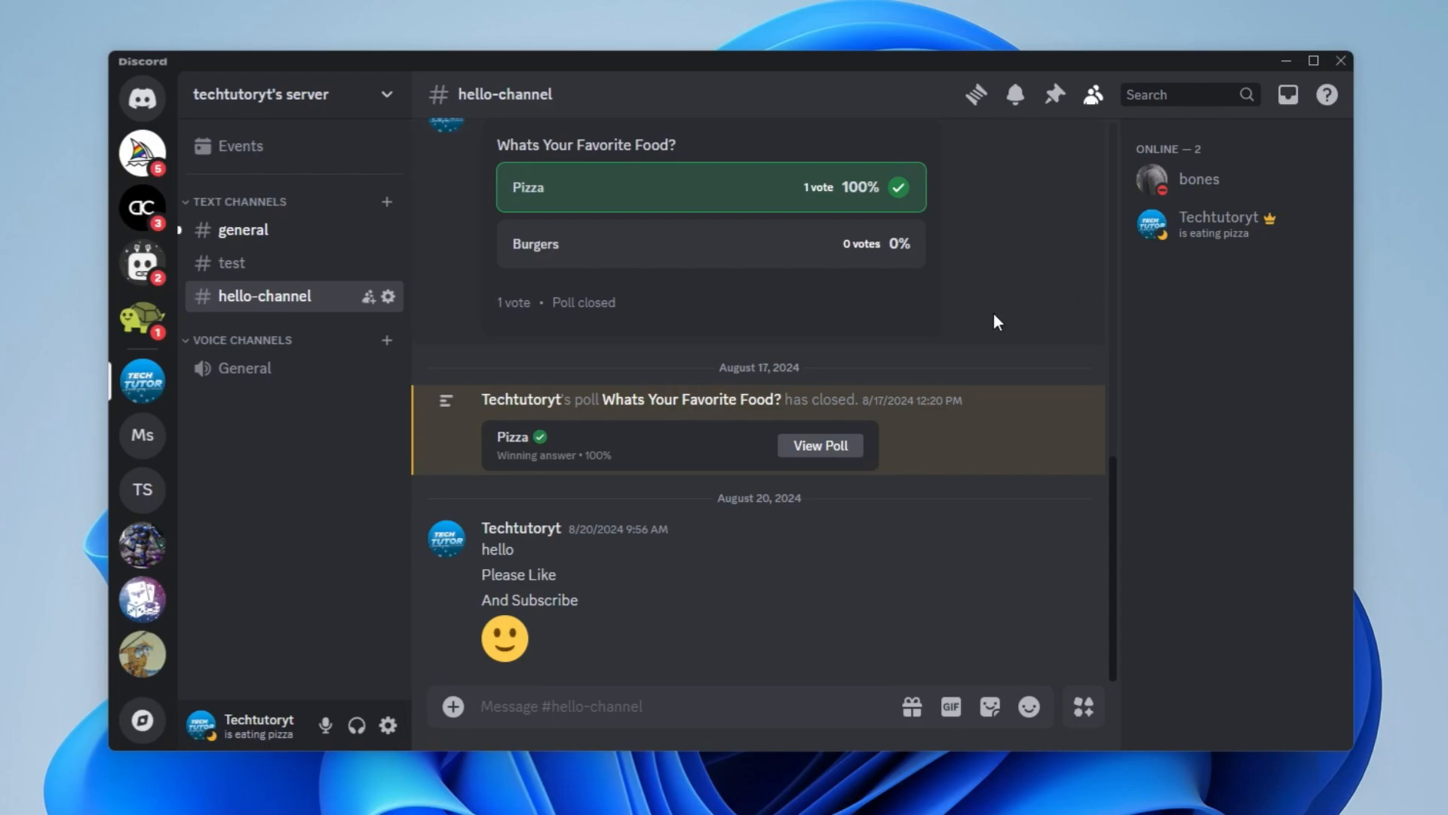
mouse_move(385, 712)
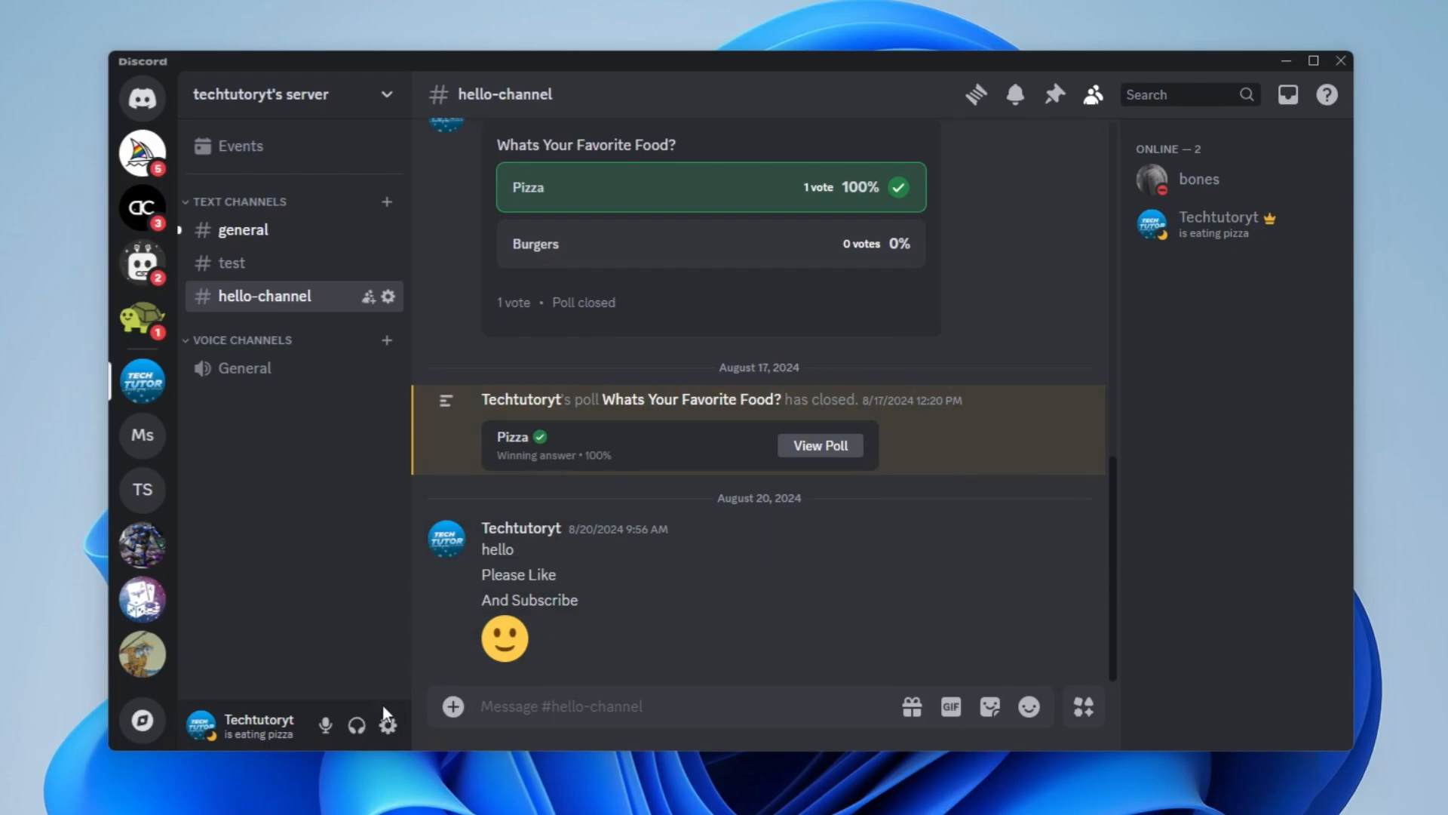
mouse_move(387, 725)
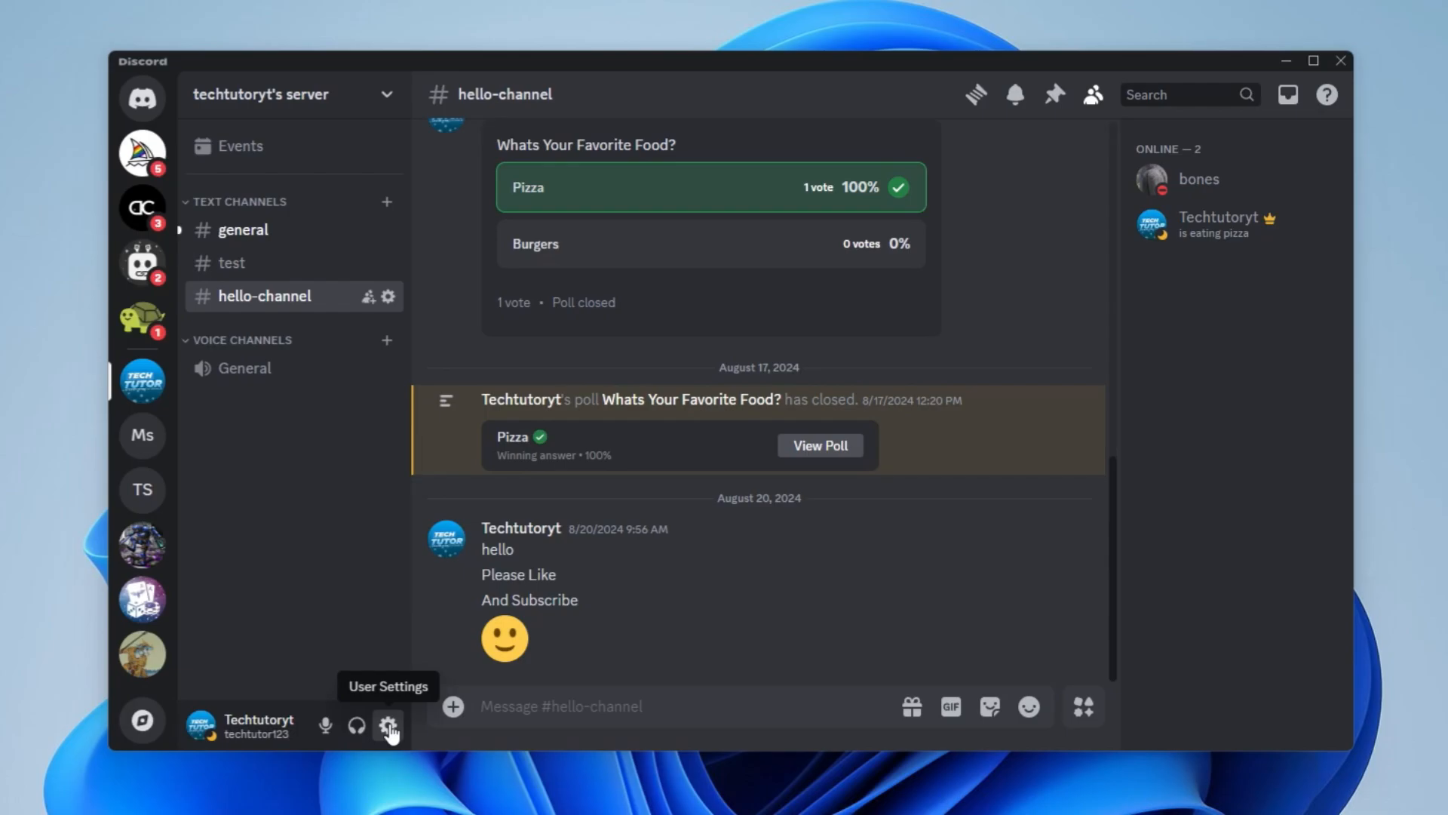
Go to the My Account page of Discord's user settings.
click(387, 726)
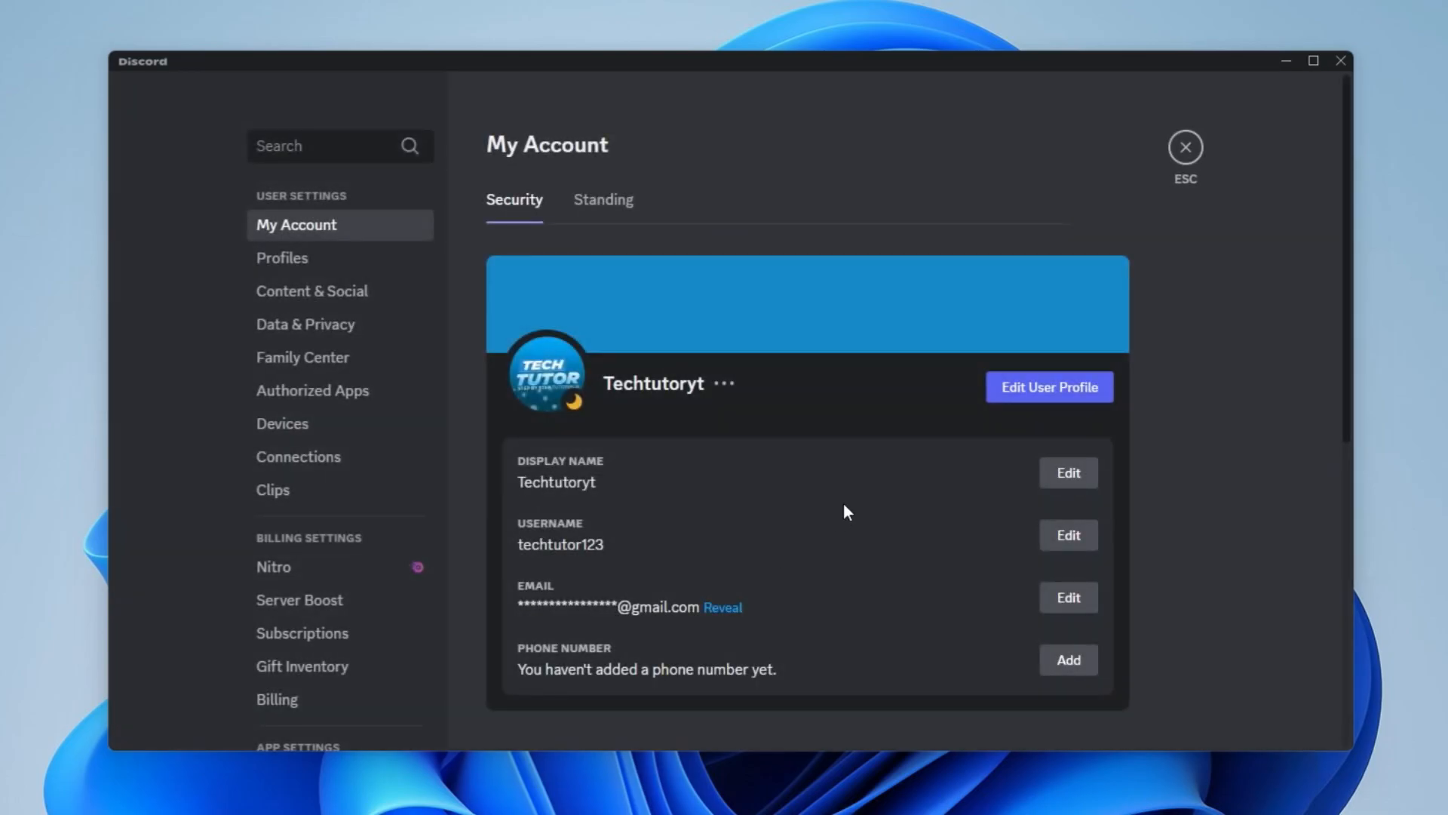
mouse_move(785, 484)
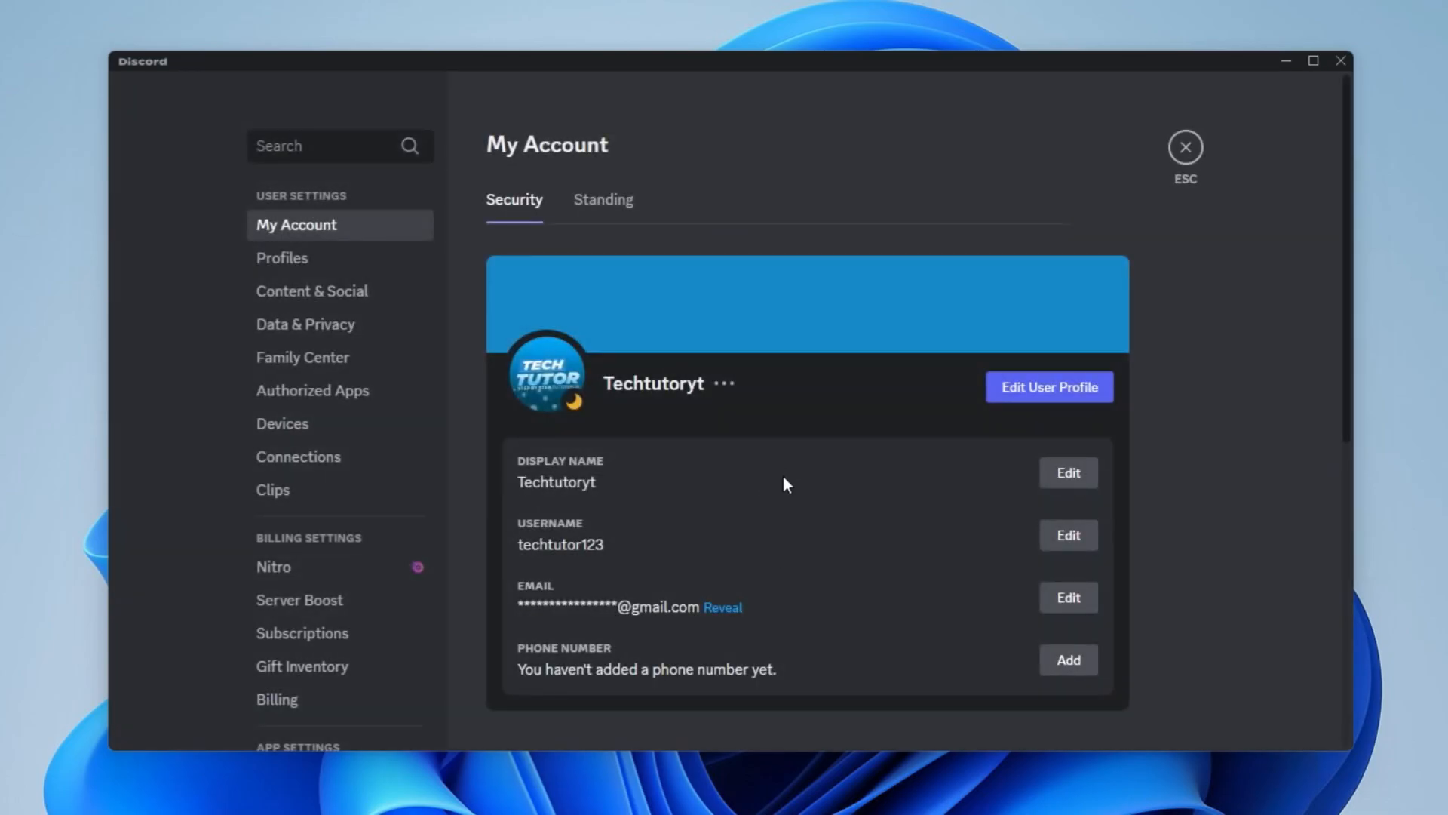
mouse_move(406, 187)
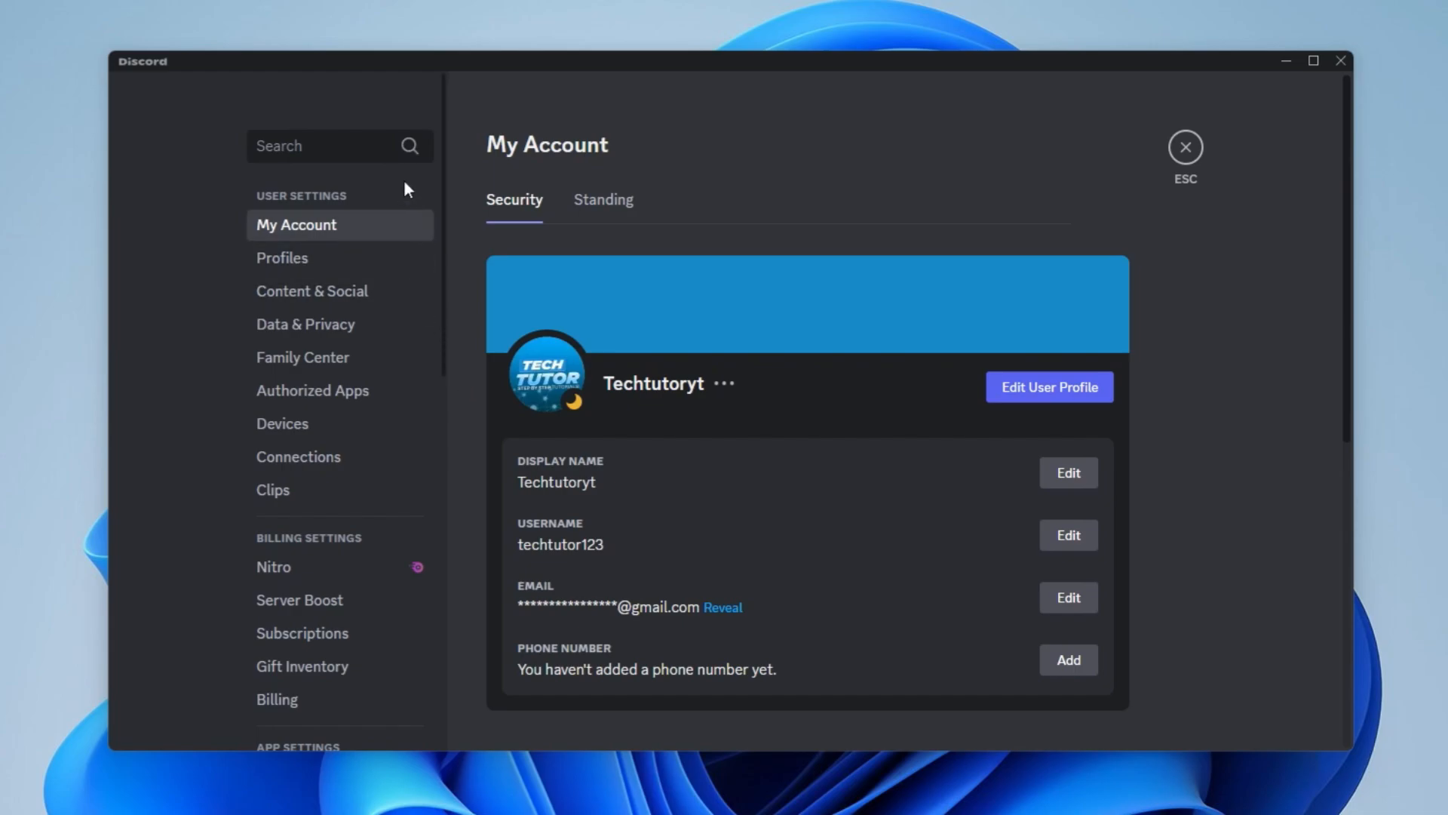
mouse_move(369, 465)
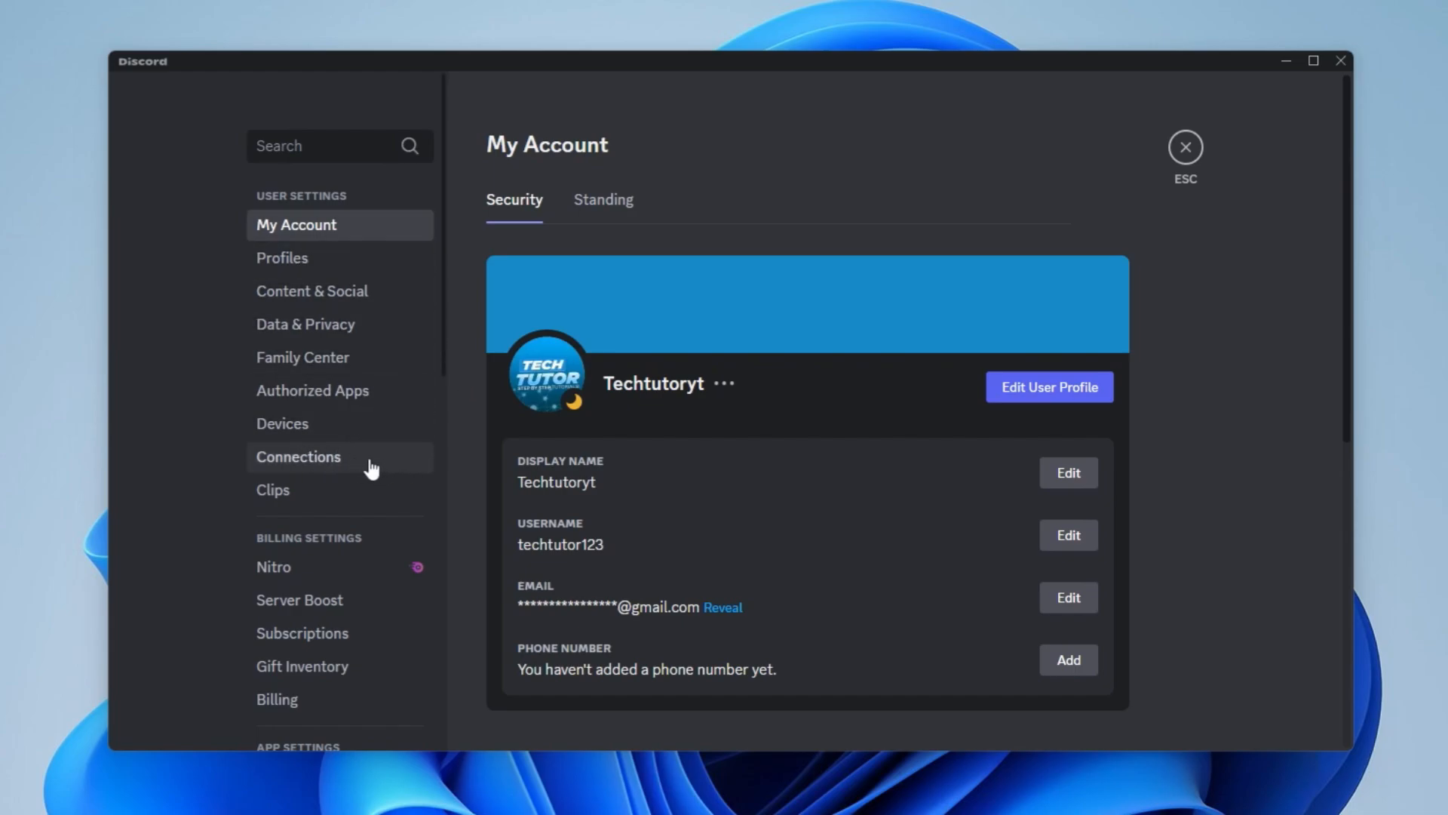
mouse_move(255, 207)
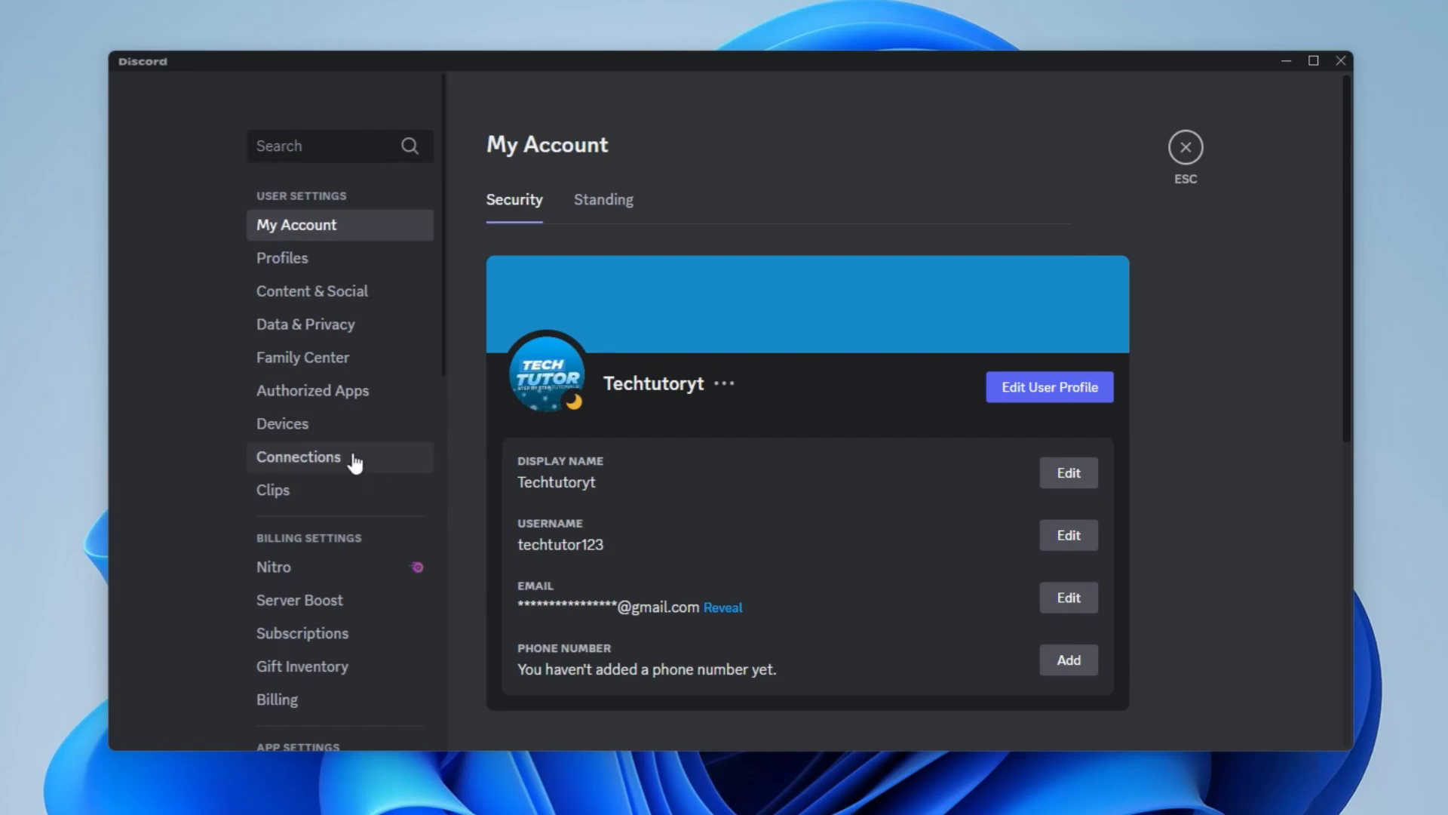
Switch to Connections and bring up the Add Connection list of all services.
click(299, 456)
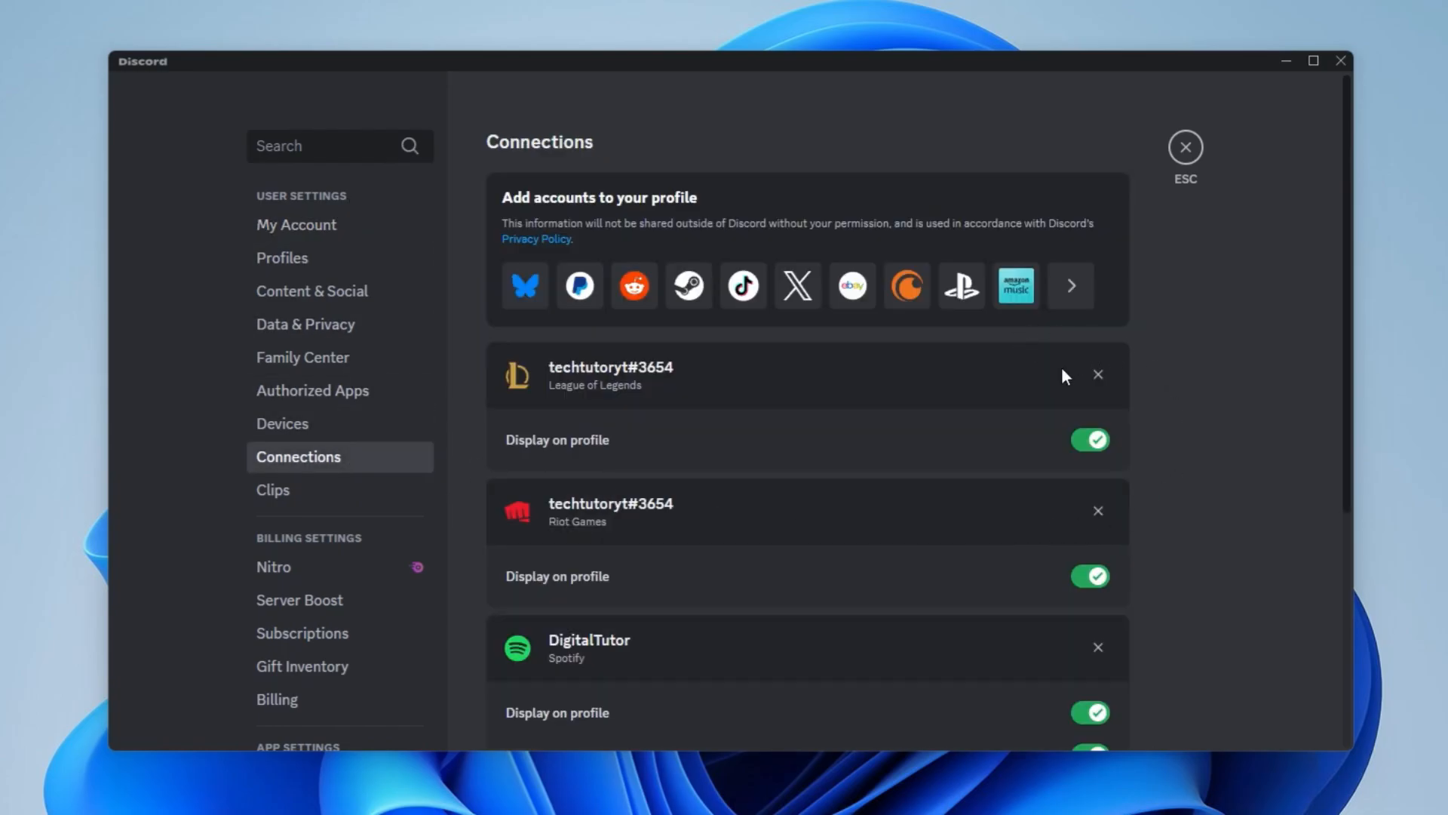
mouse_move(678, 199)
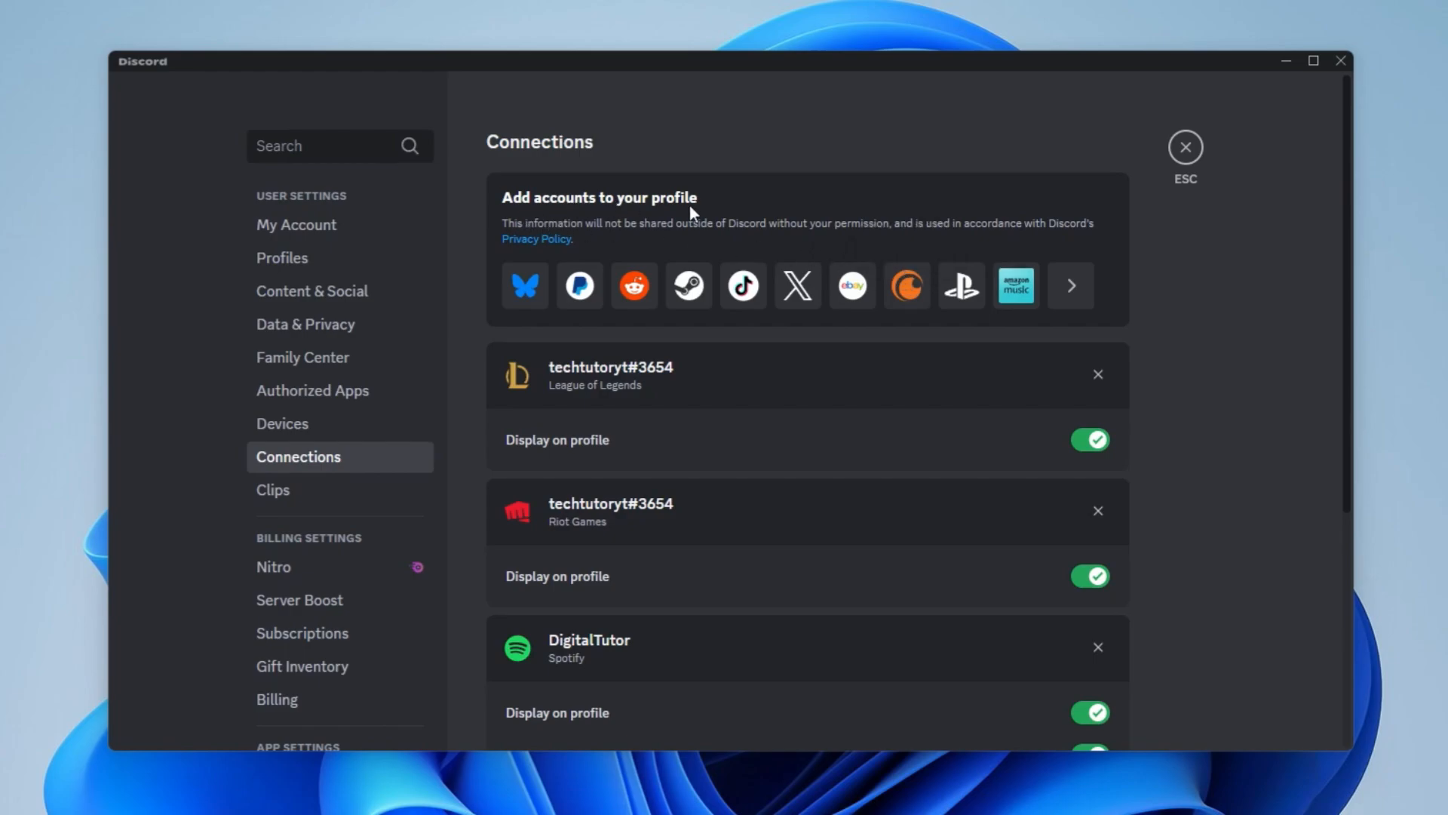
mouse_move(939, 220)
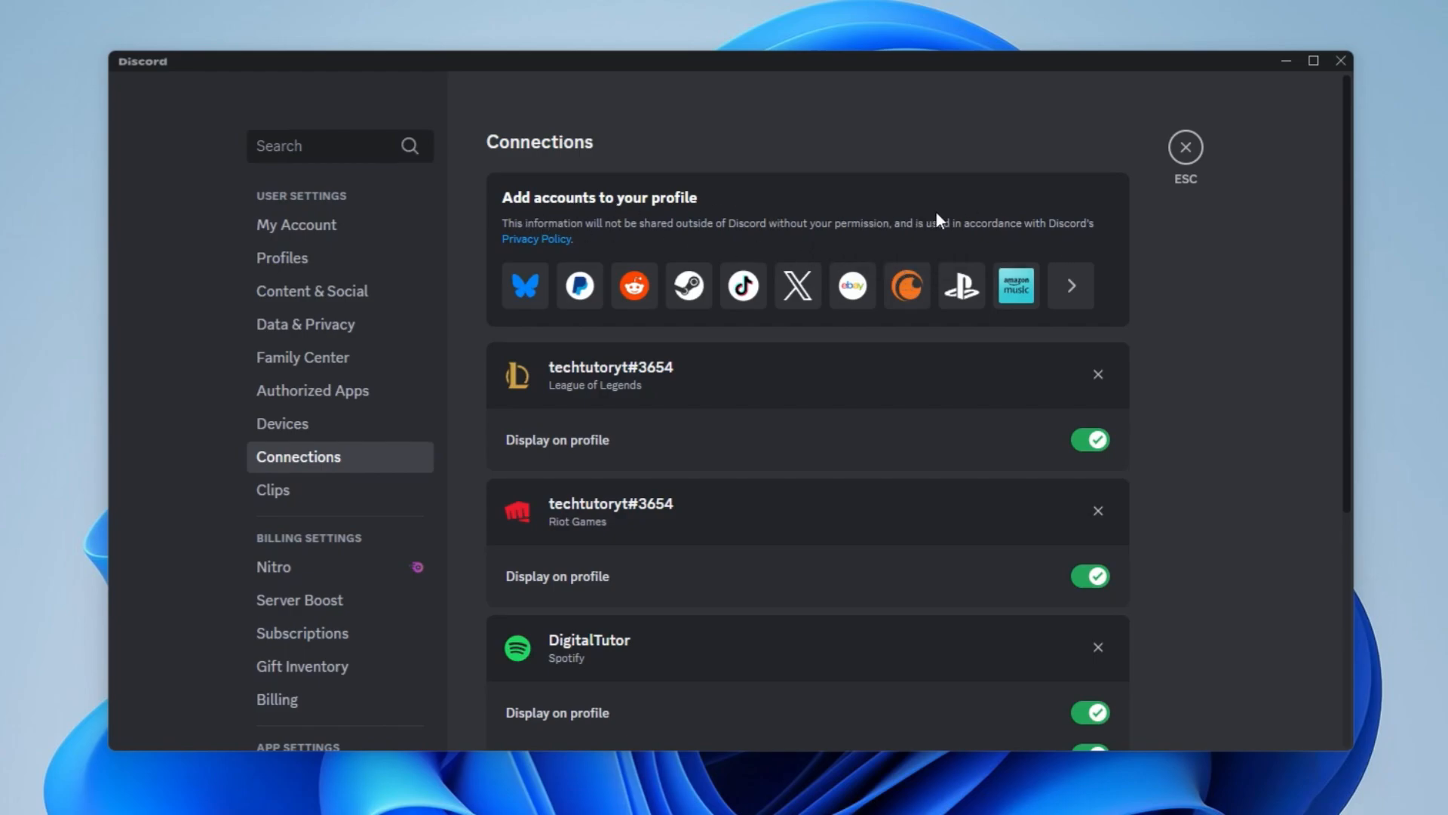
mouse_move(967, 244)
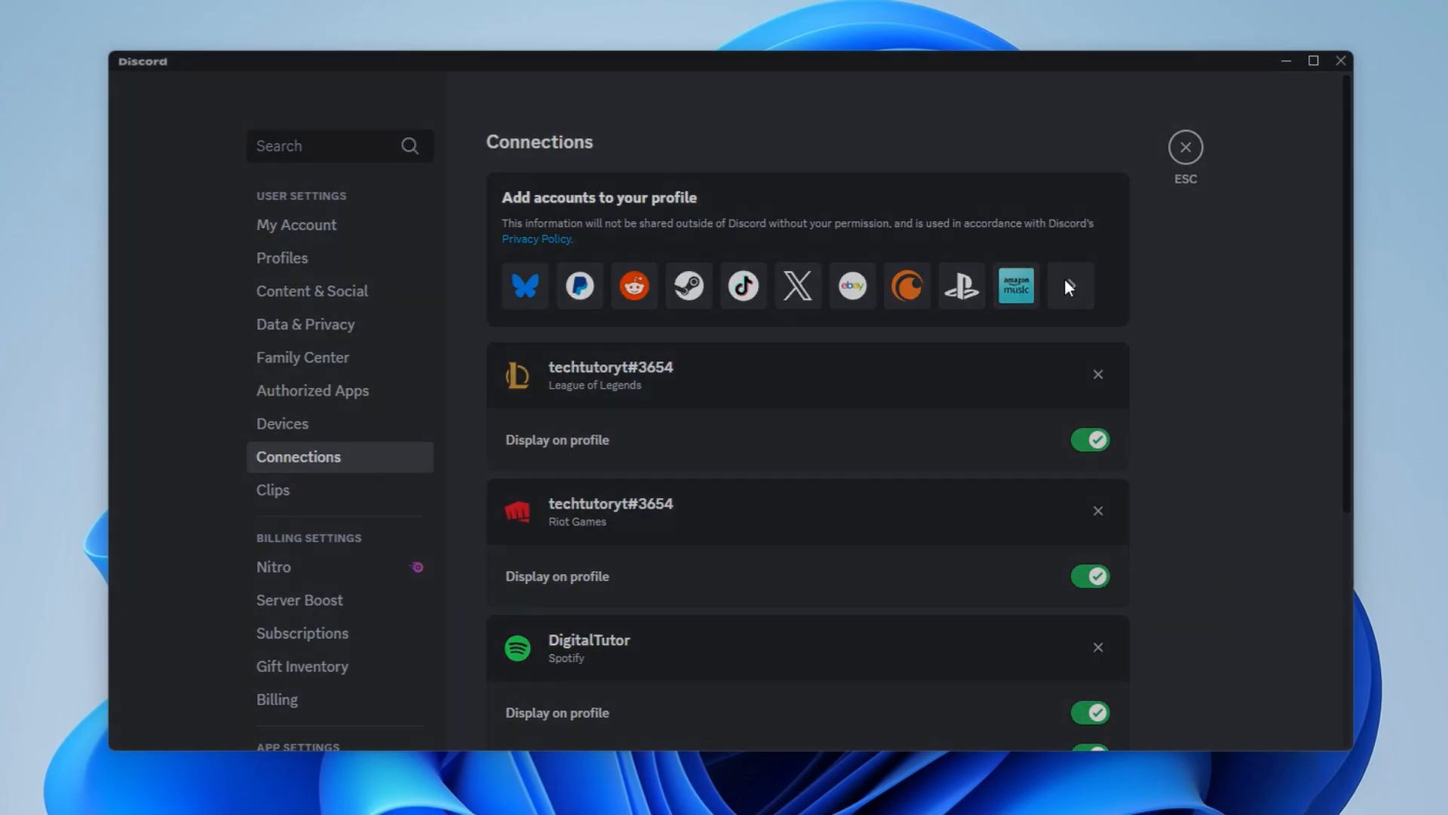
click(1069, 286)
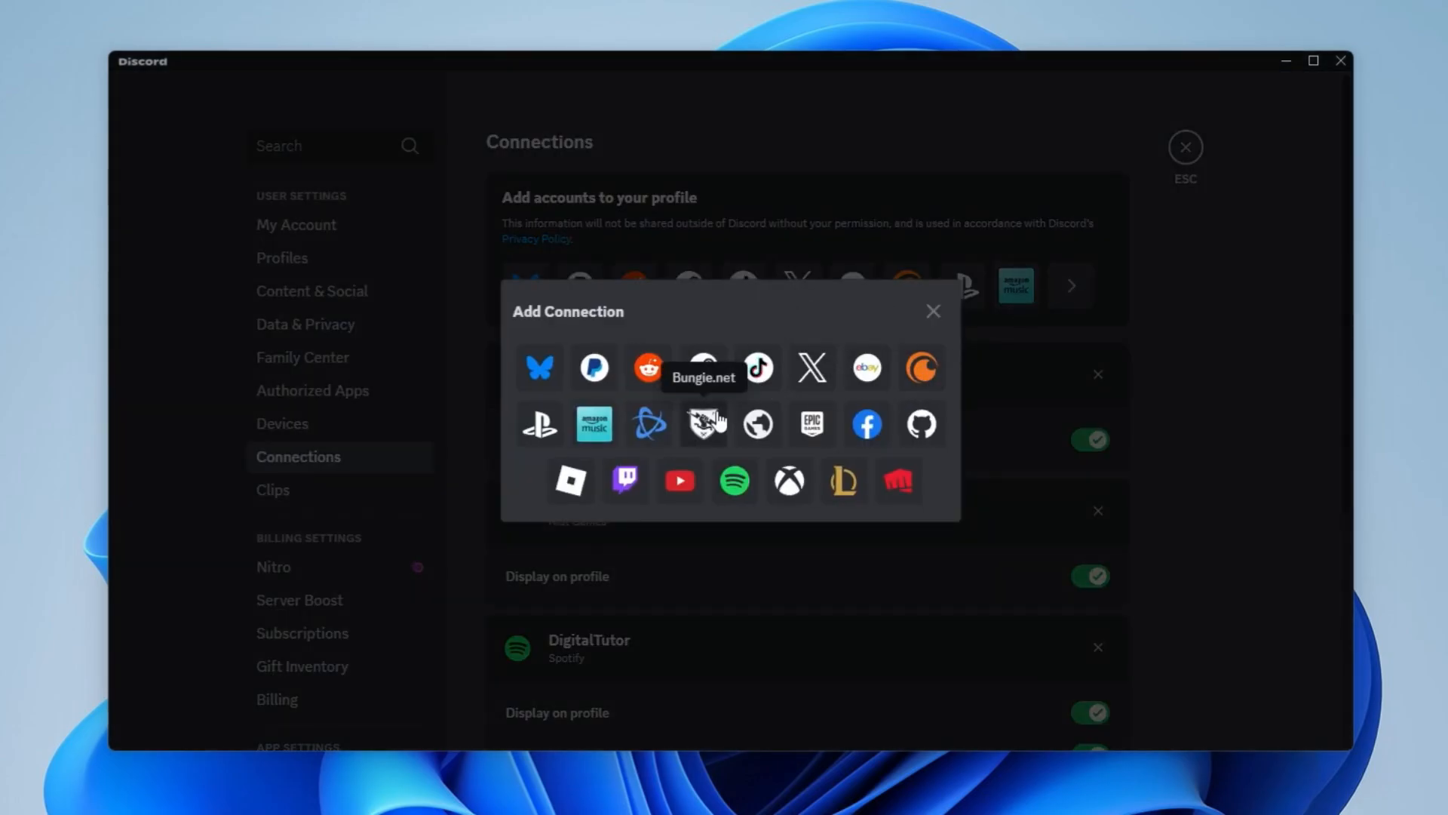
mouse_move(680, 479)
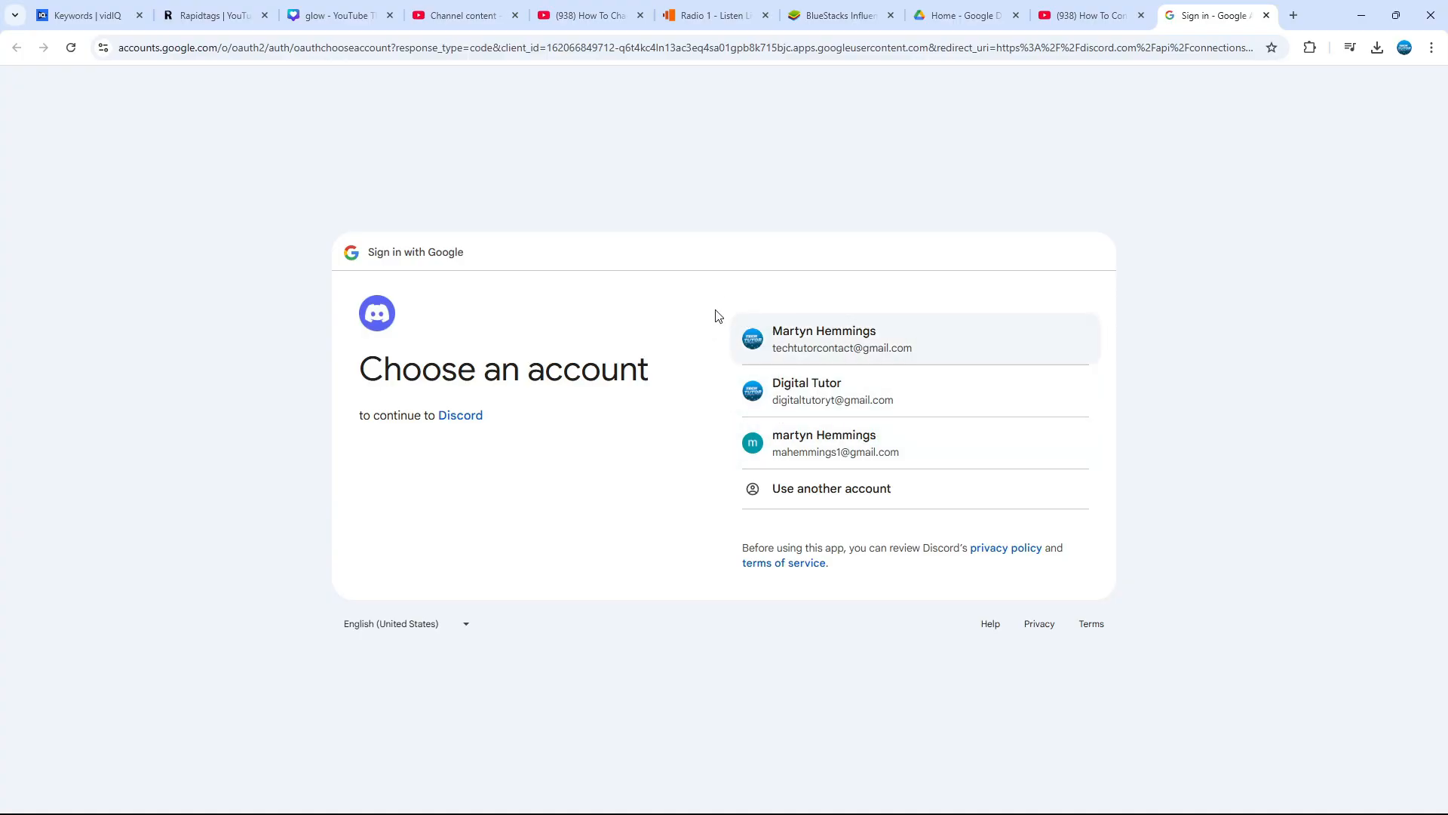
mouse_move(711, 424)
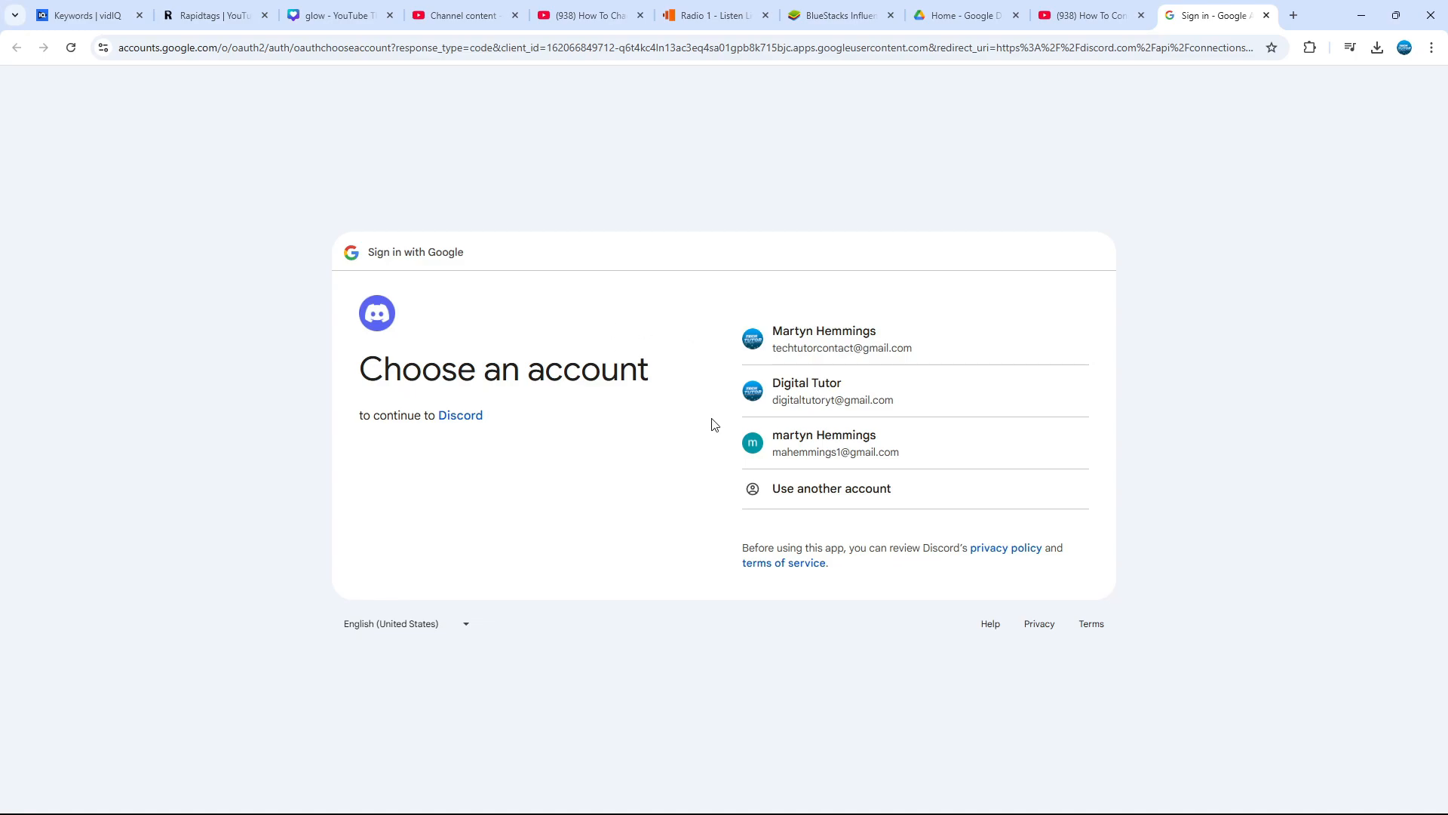
mouse_move(647, 416)
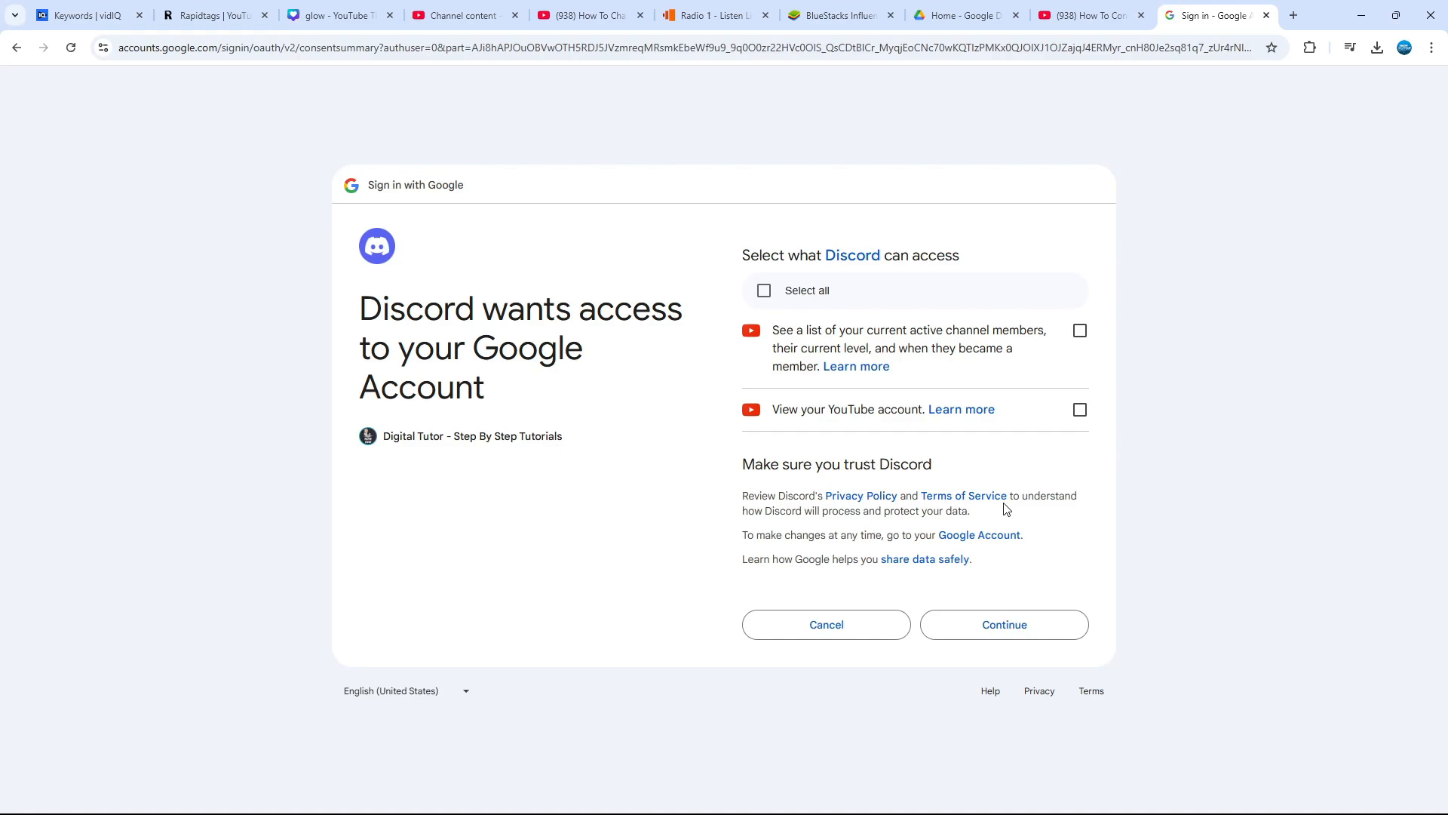
Grant Discord both YouTube permissions and continue to confirm the connection.
click(1078, 331)
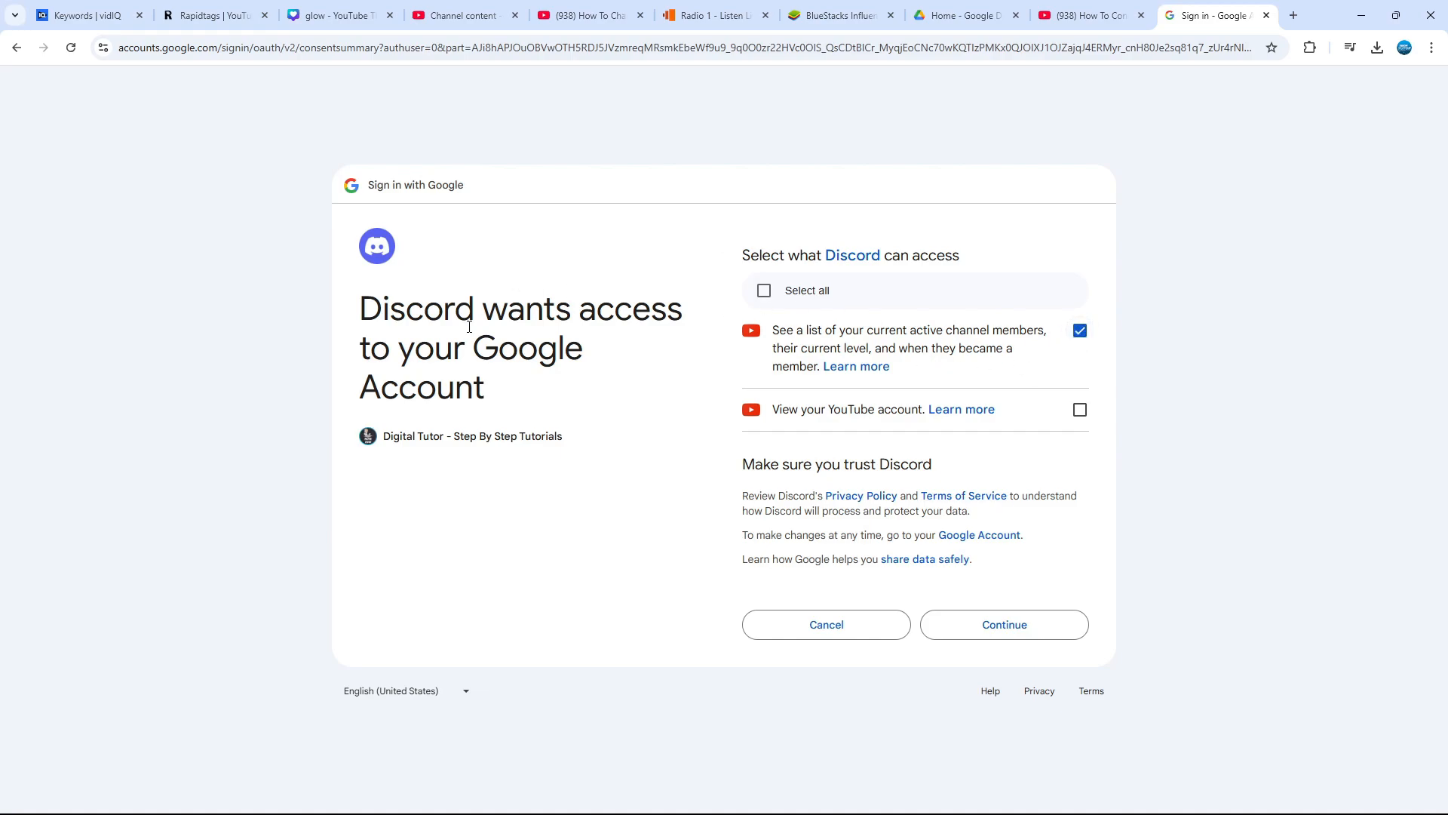
click(763, 289)
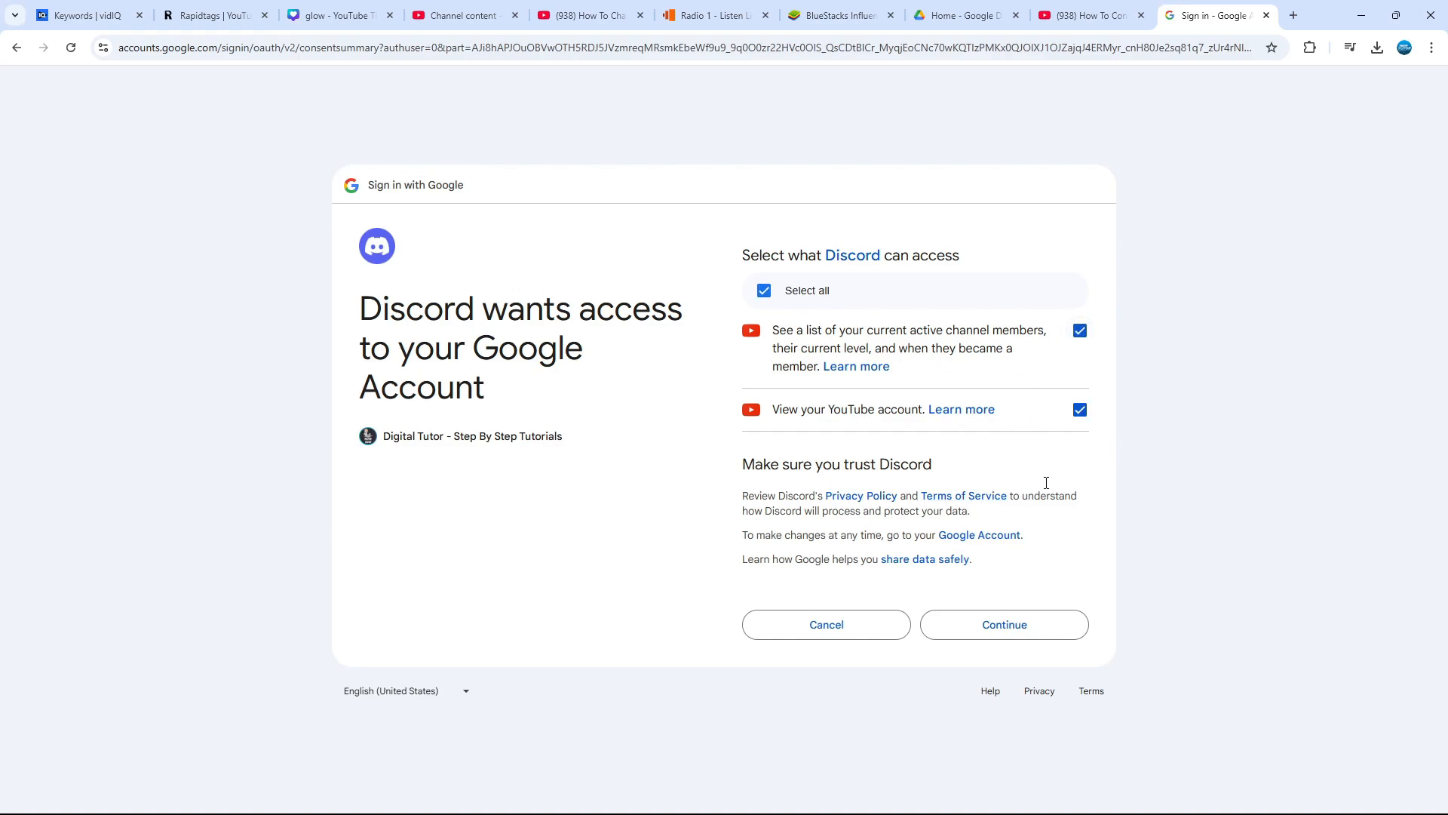
click(1003, 623)
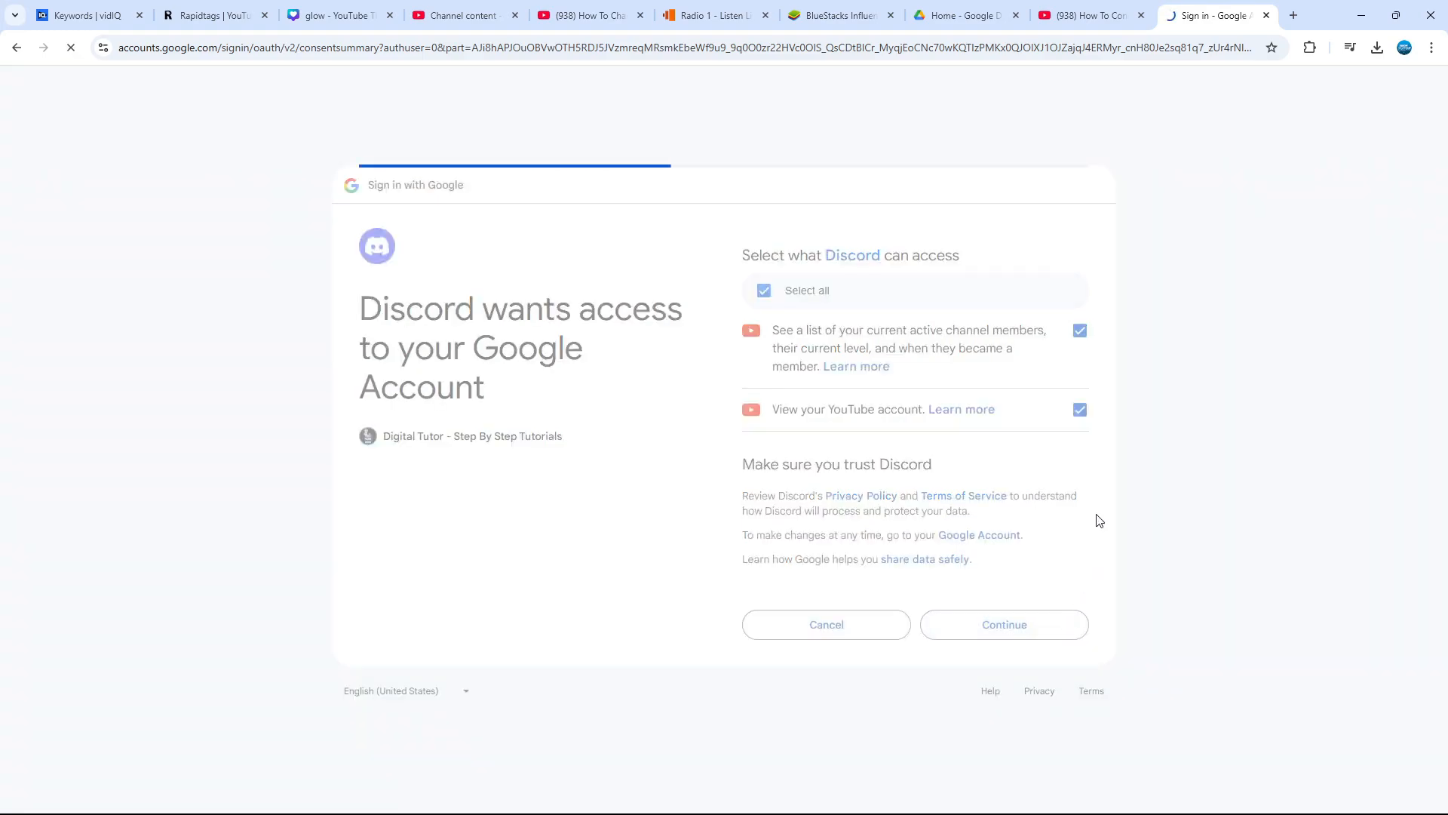
click(1003, 625)
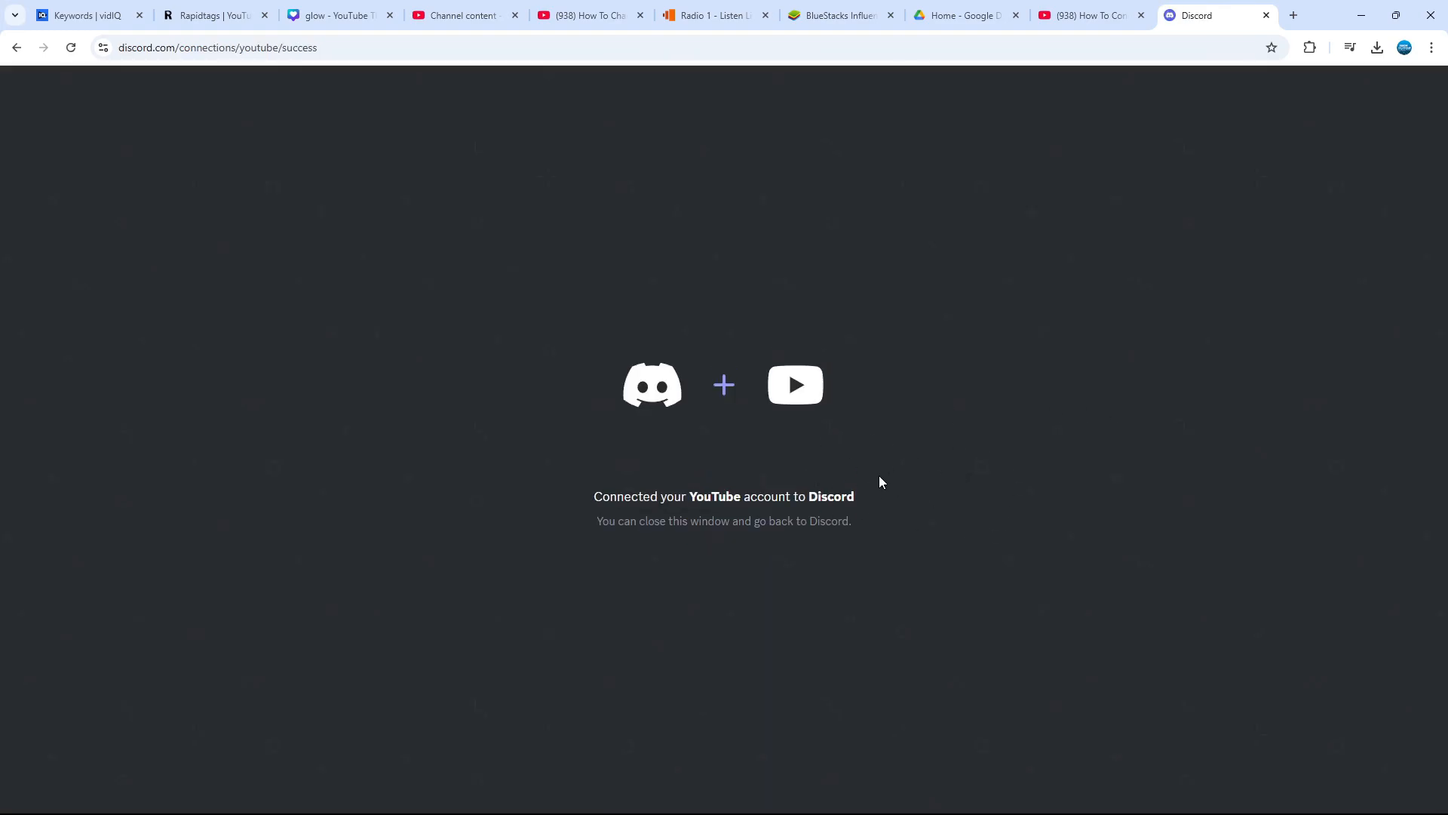
mouse_move(900, 509)
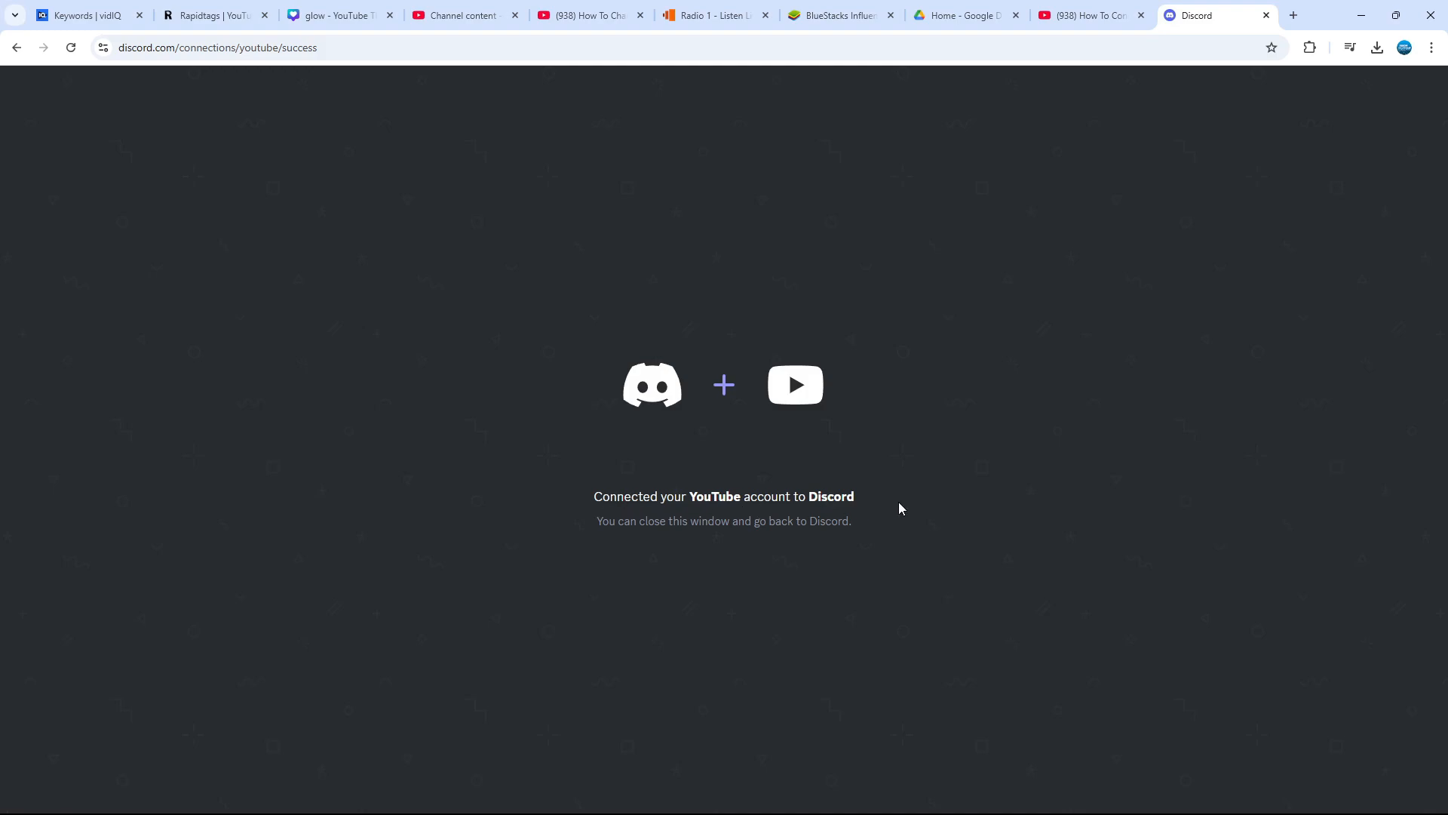
mouse_move(941, 532)
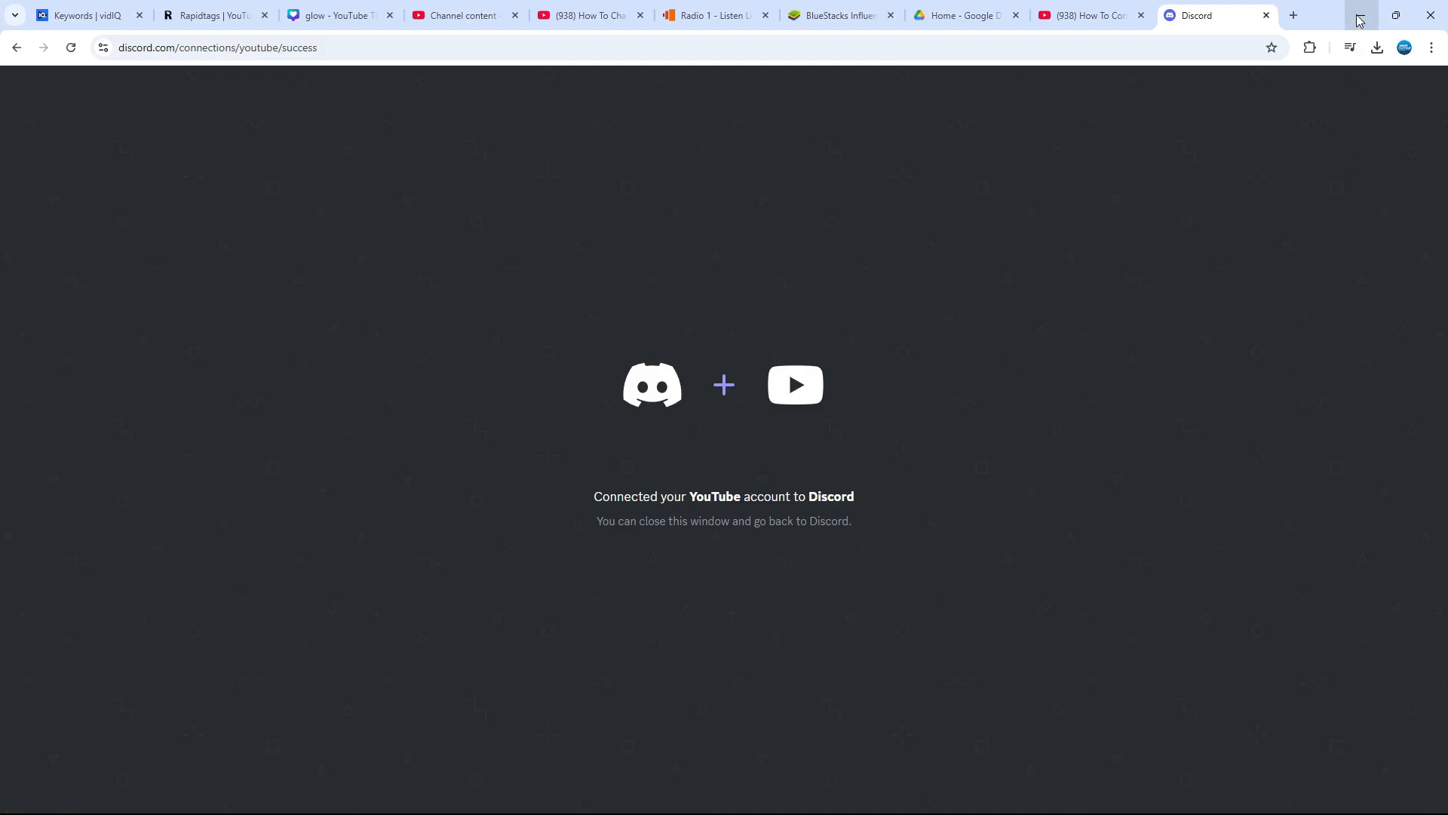
Minimize the browser and scroll Connections to the YouTube entry with Display on profile on.
click(1356, 15)
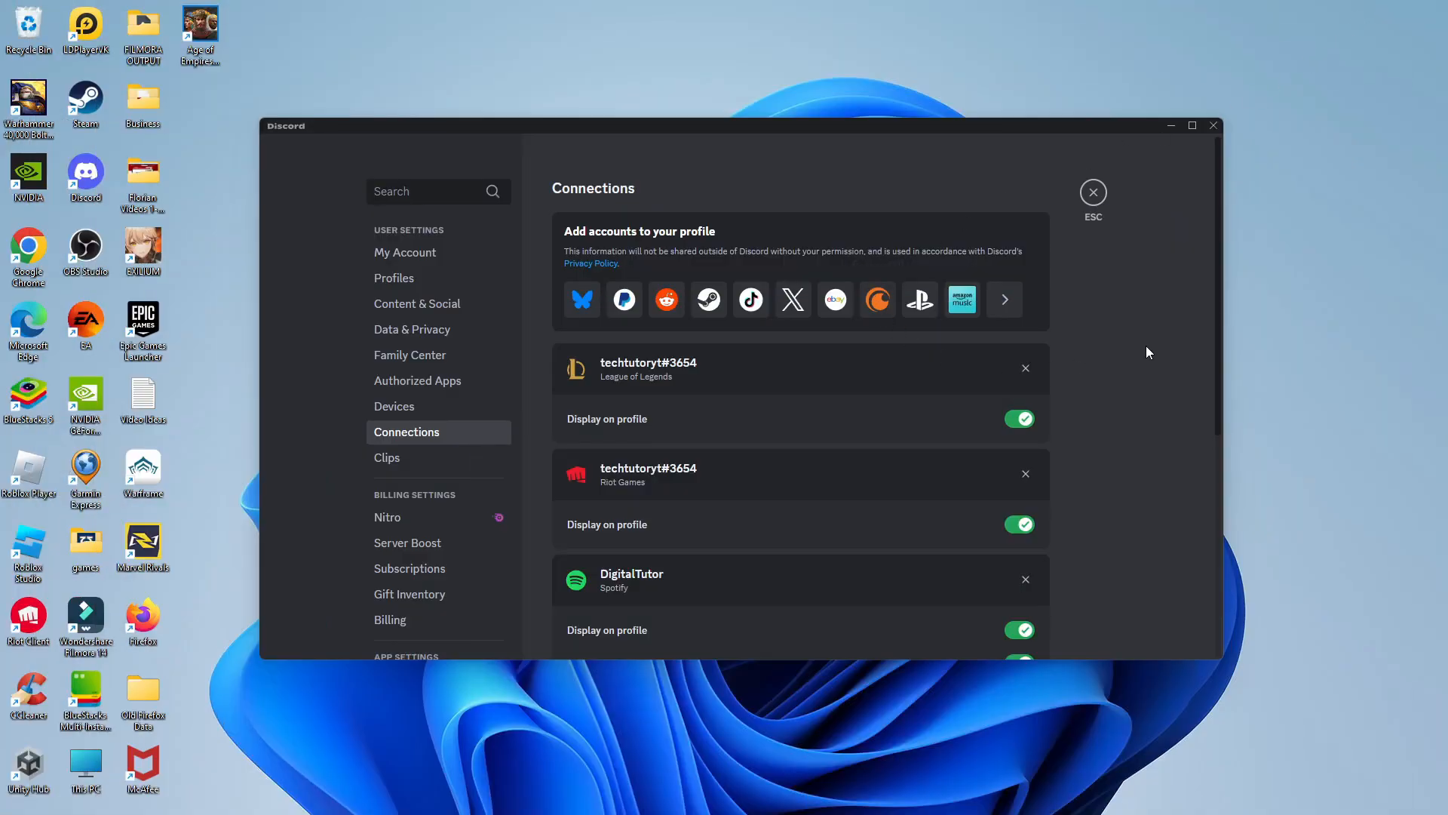
scroll(down, 3)
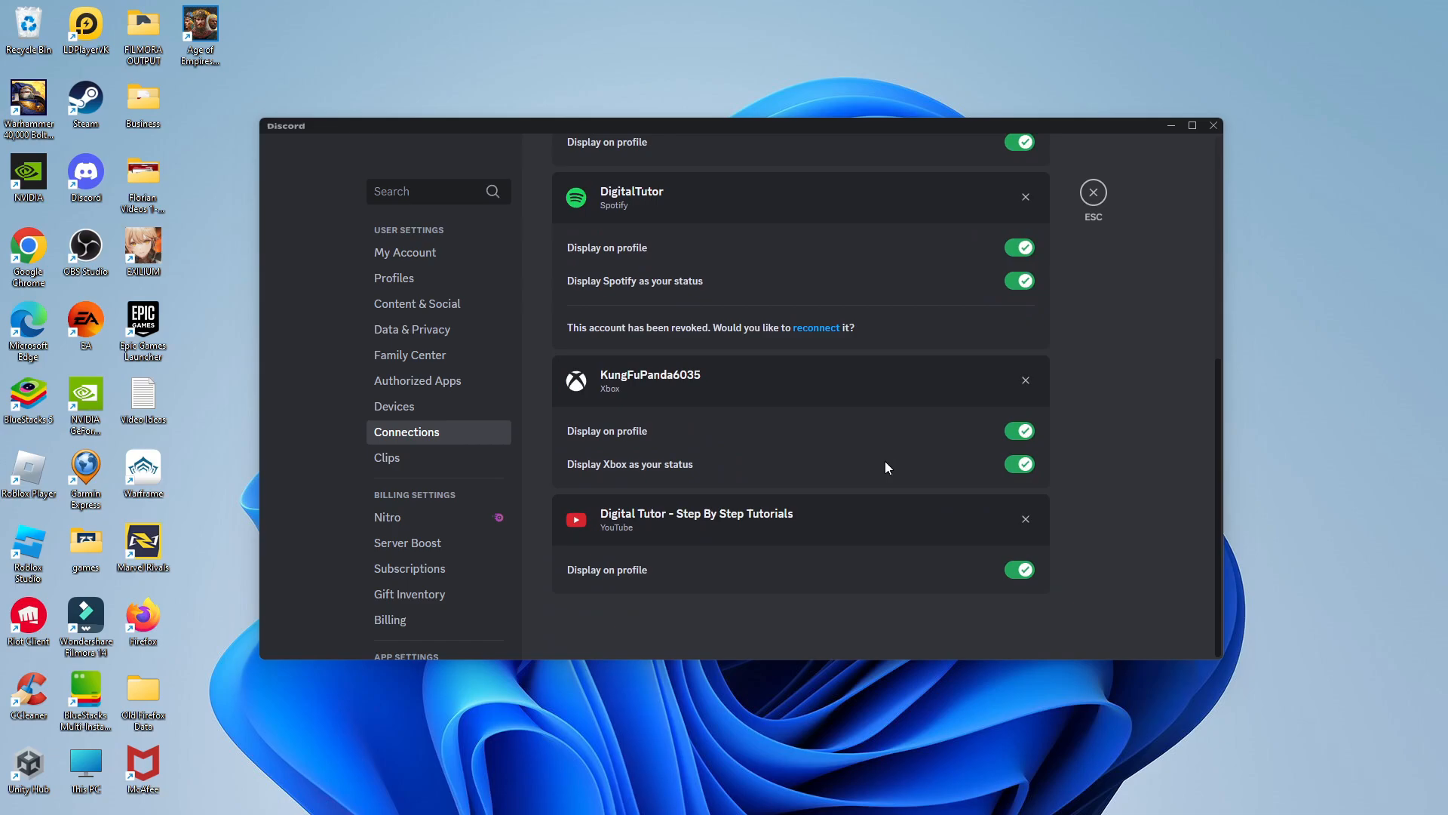
mouse_move(865, 513)
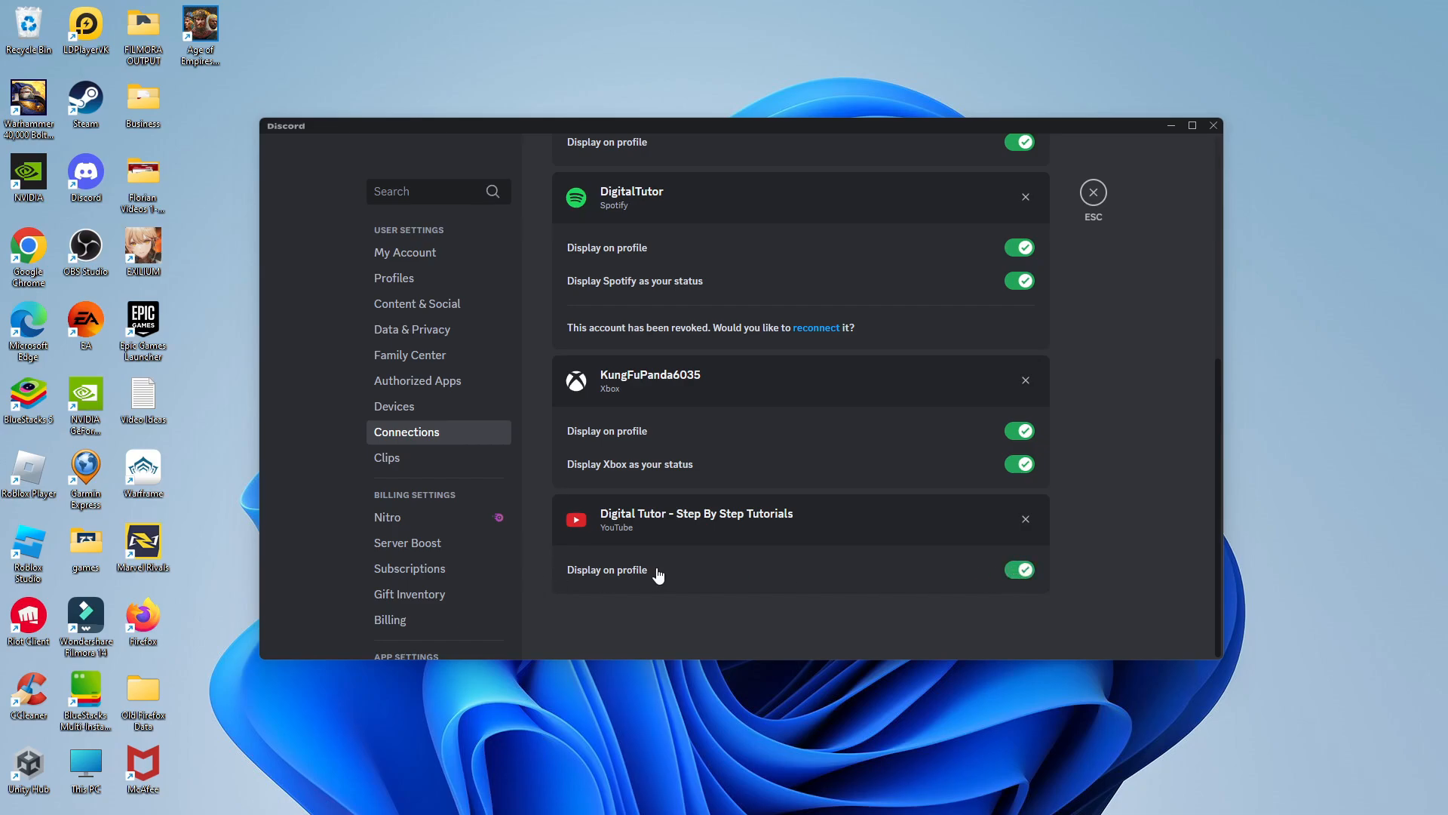
mouse_move(900, 543)
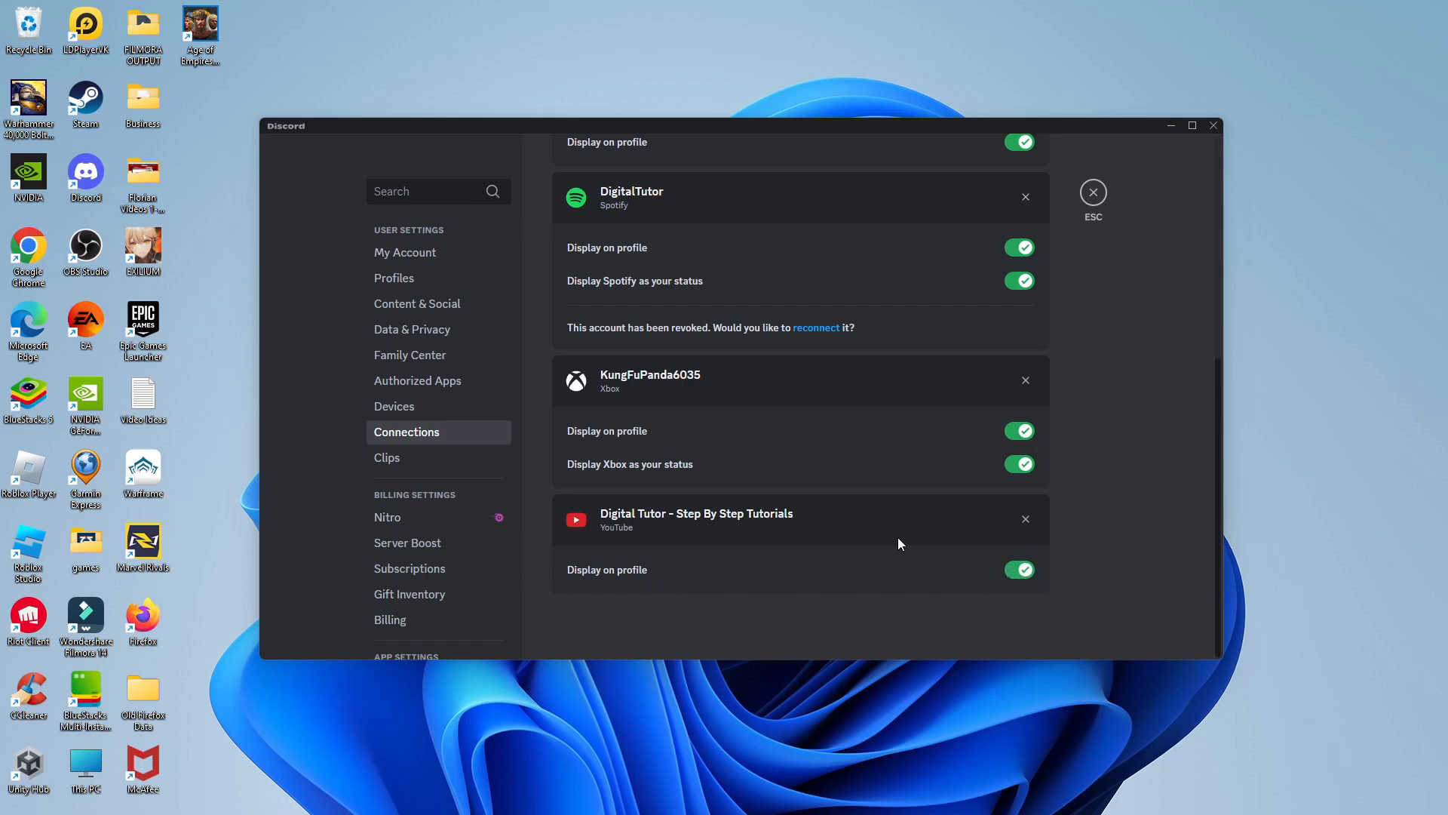
mouse_move(1113, 496)
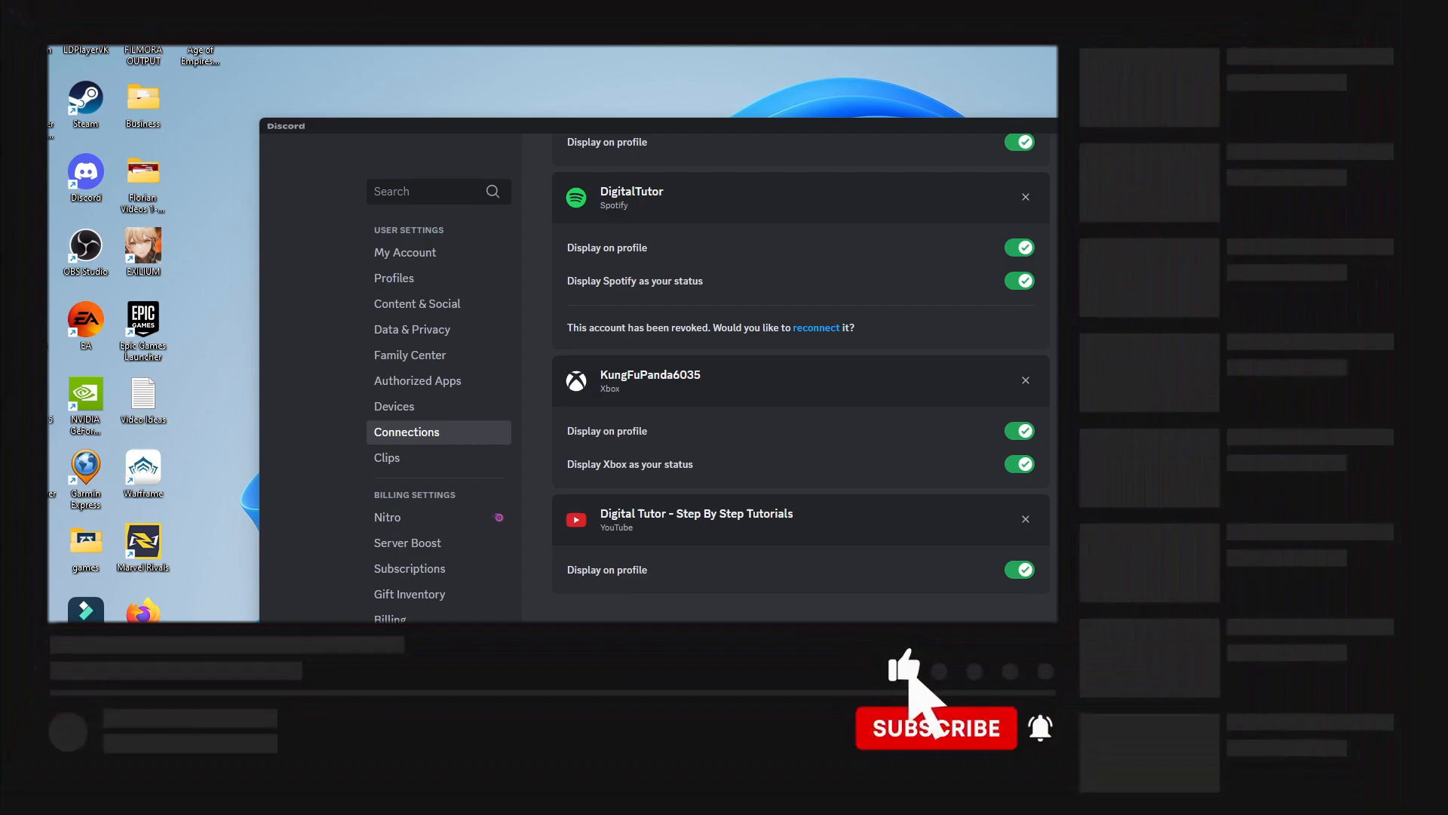
click(935, 727)
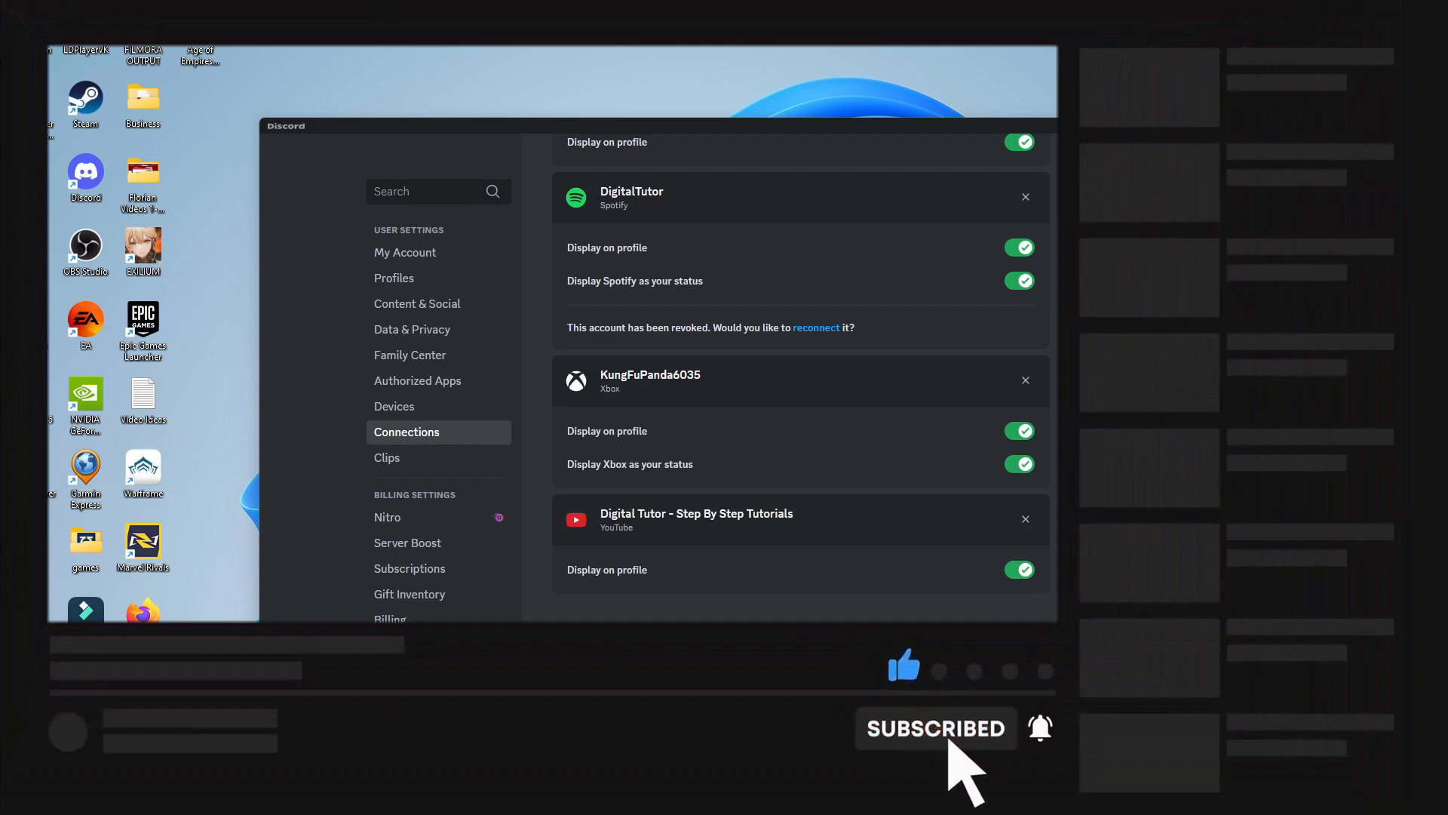